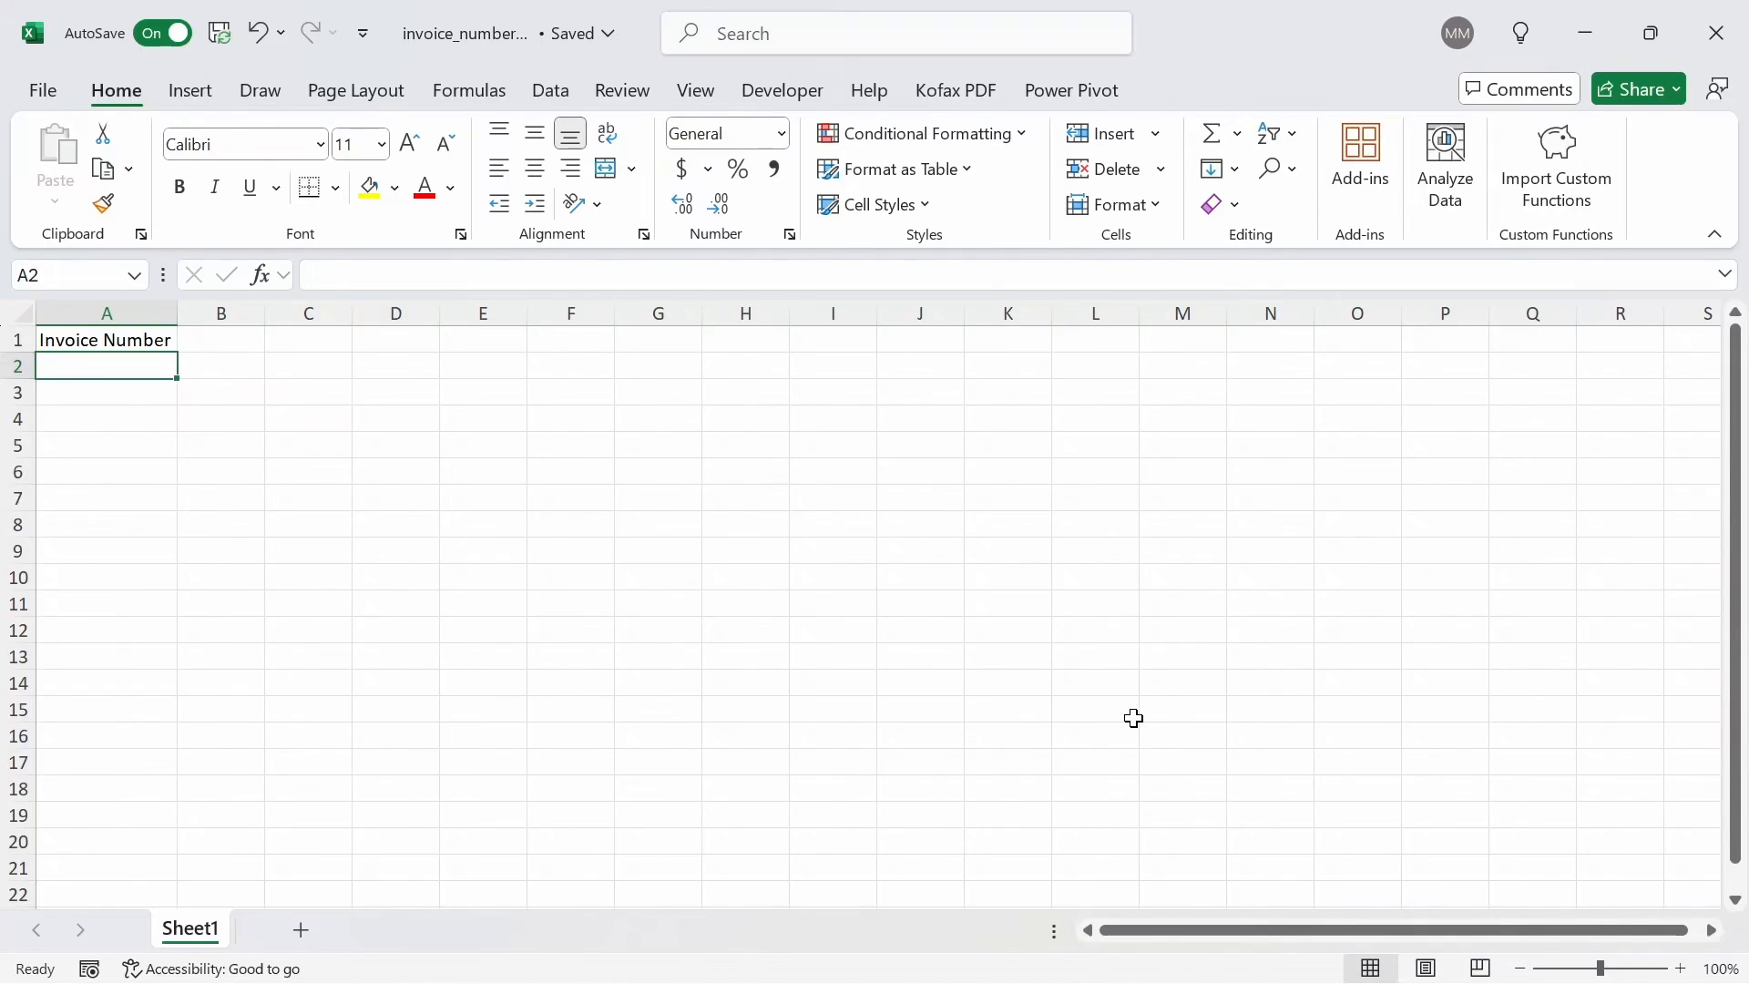
- Enter 09999 as the invoice number in A2, which Excel turns into 9999
text(0999)
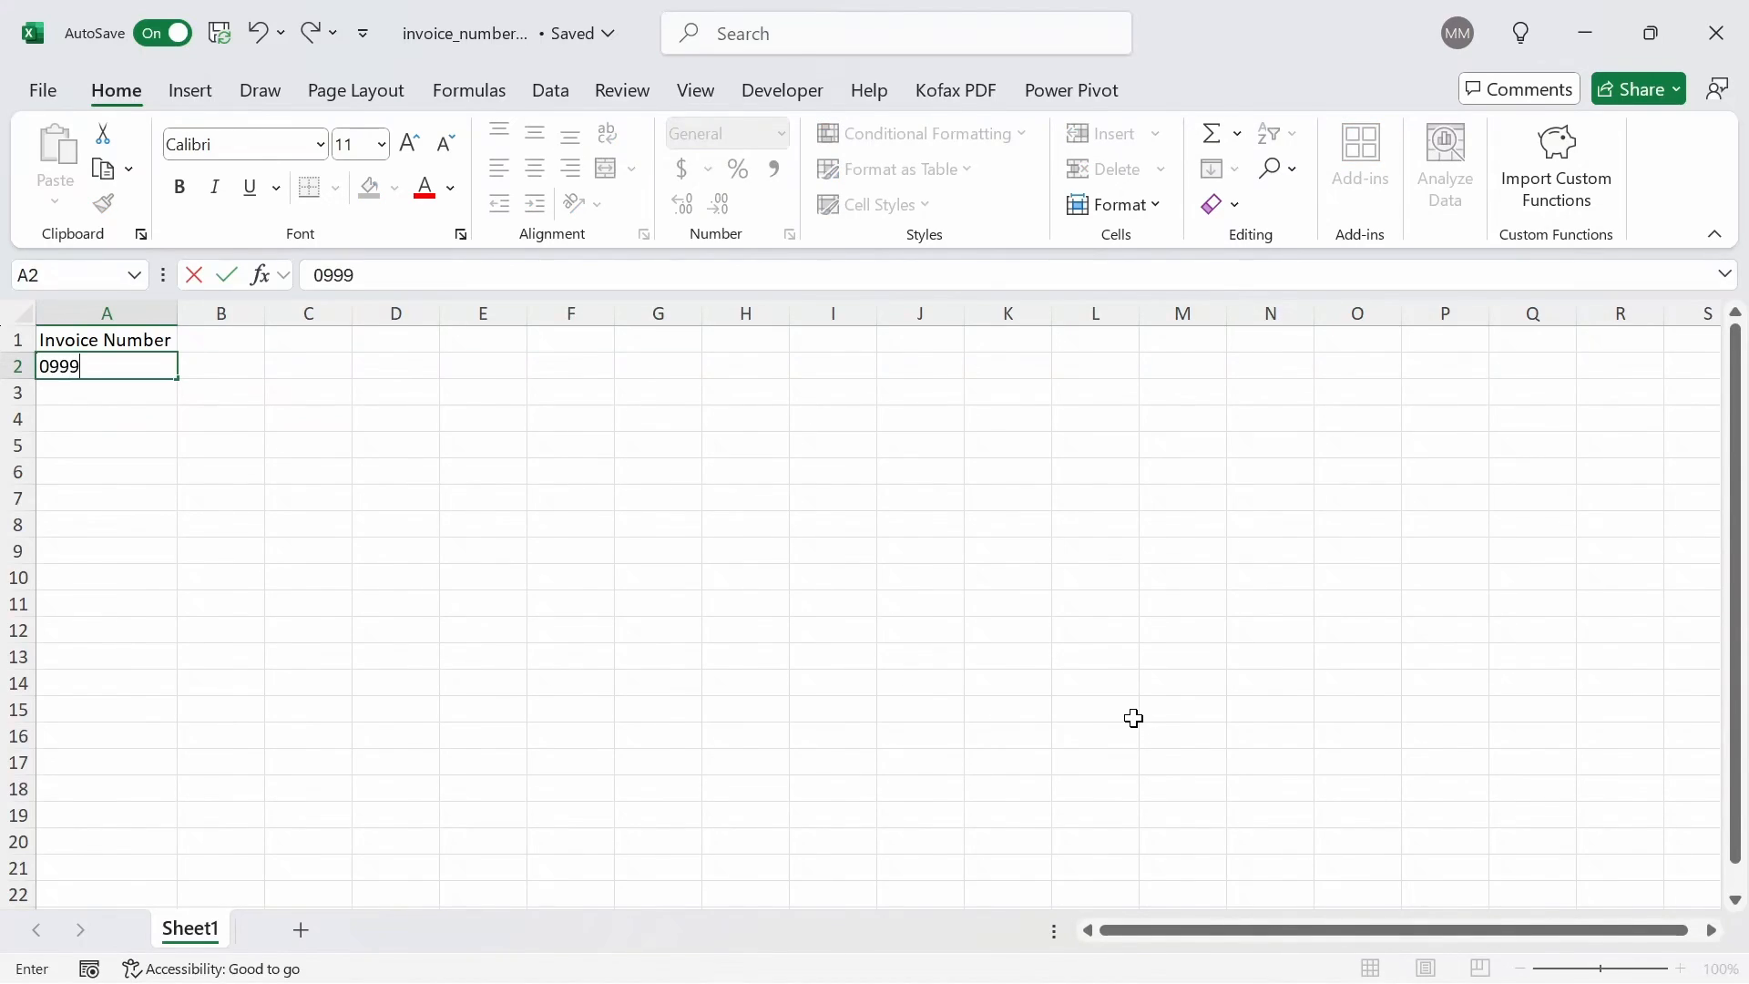
key(Enter)
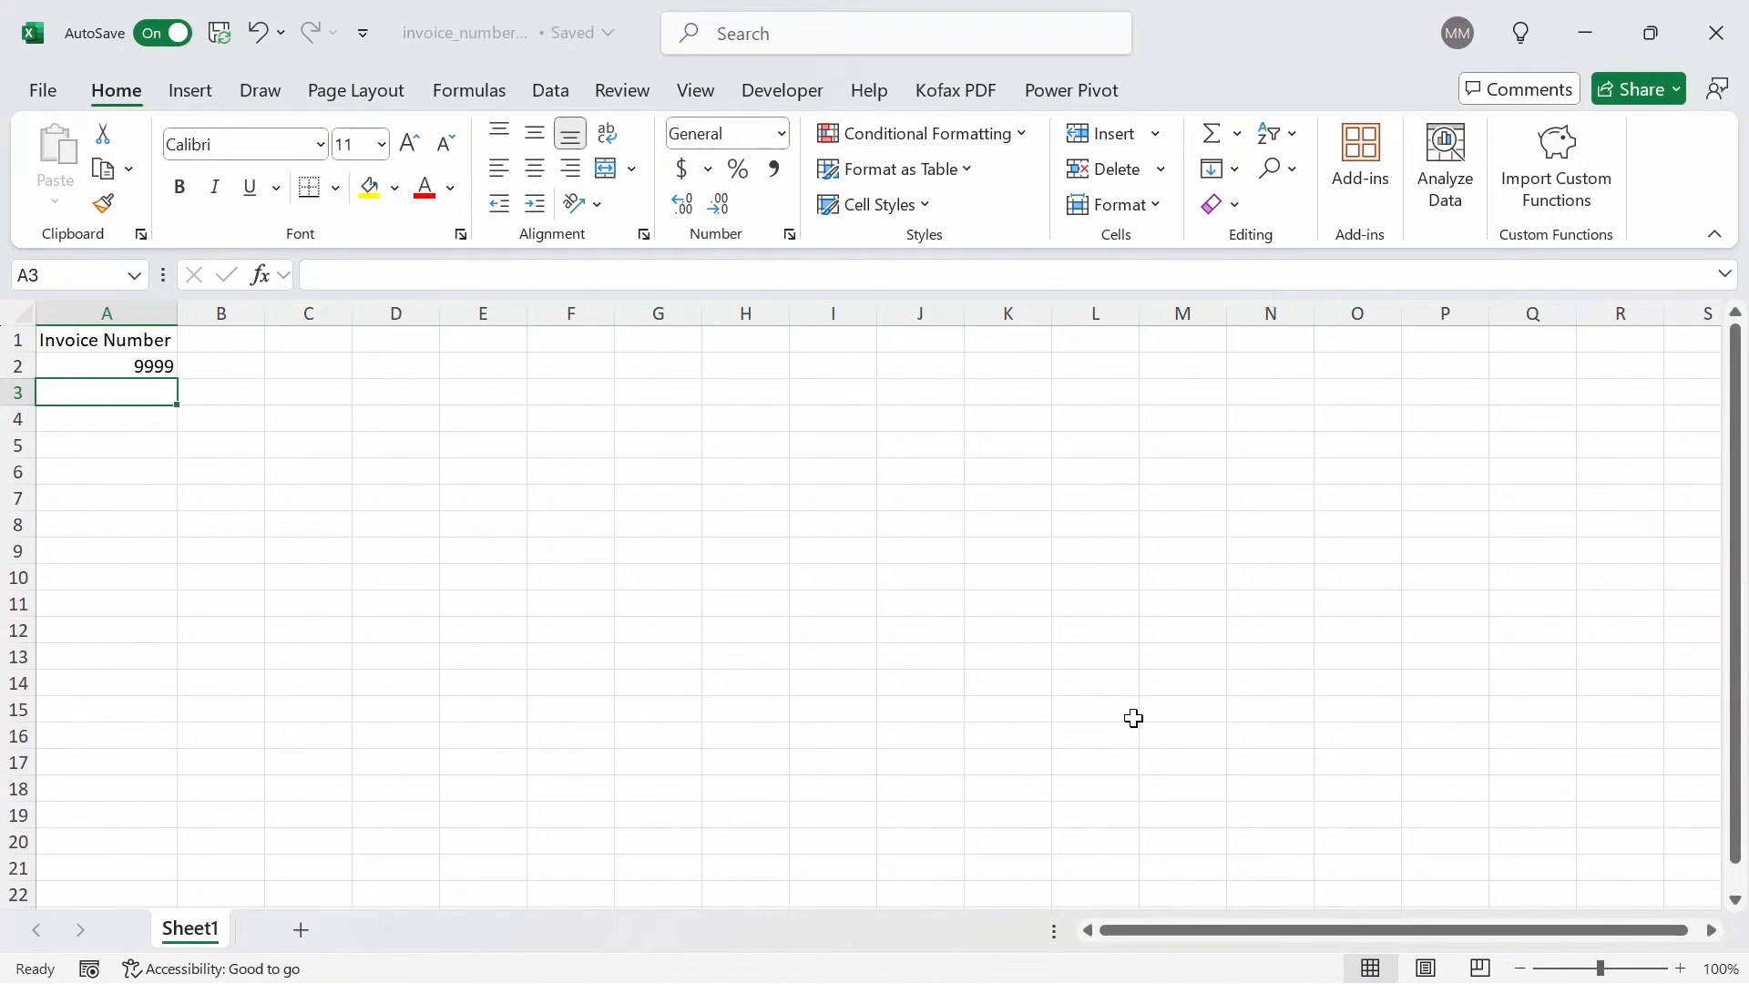
mouse_move(1130, 684)
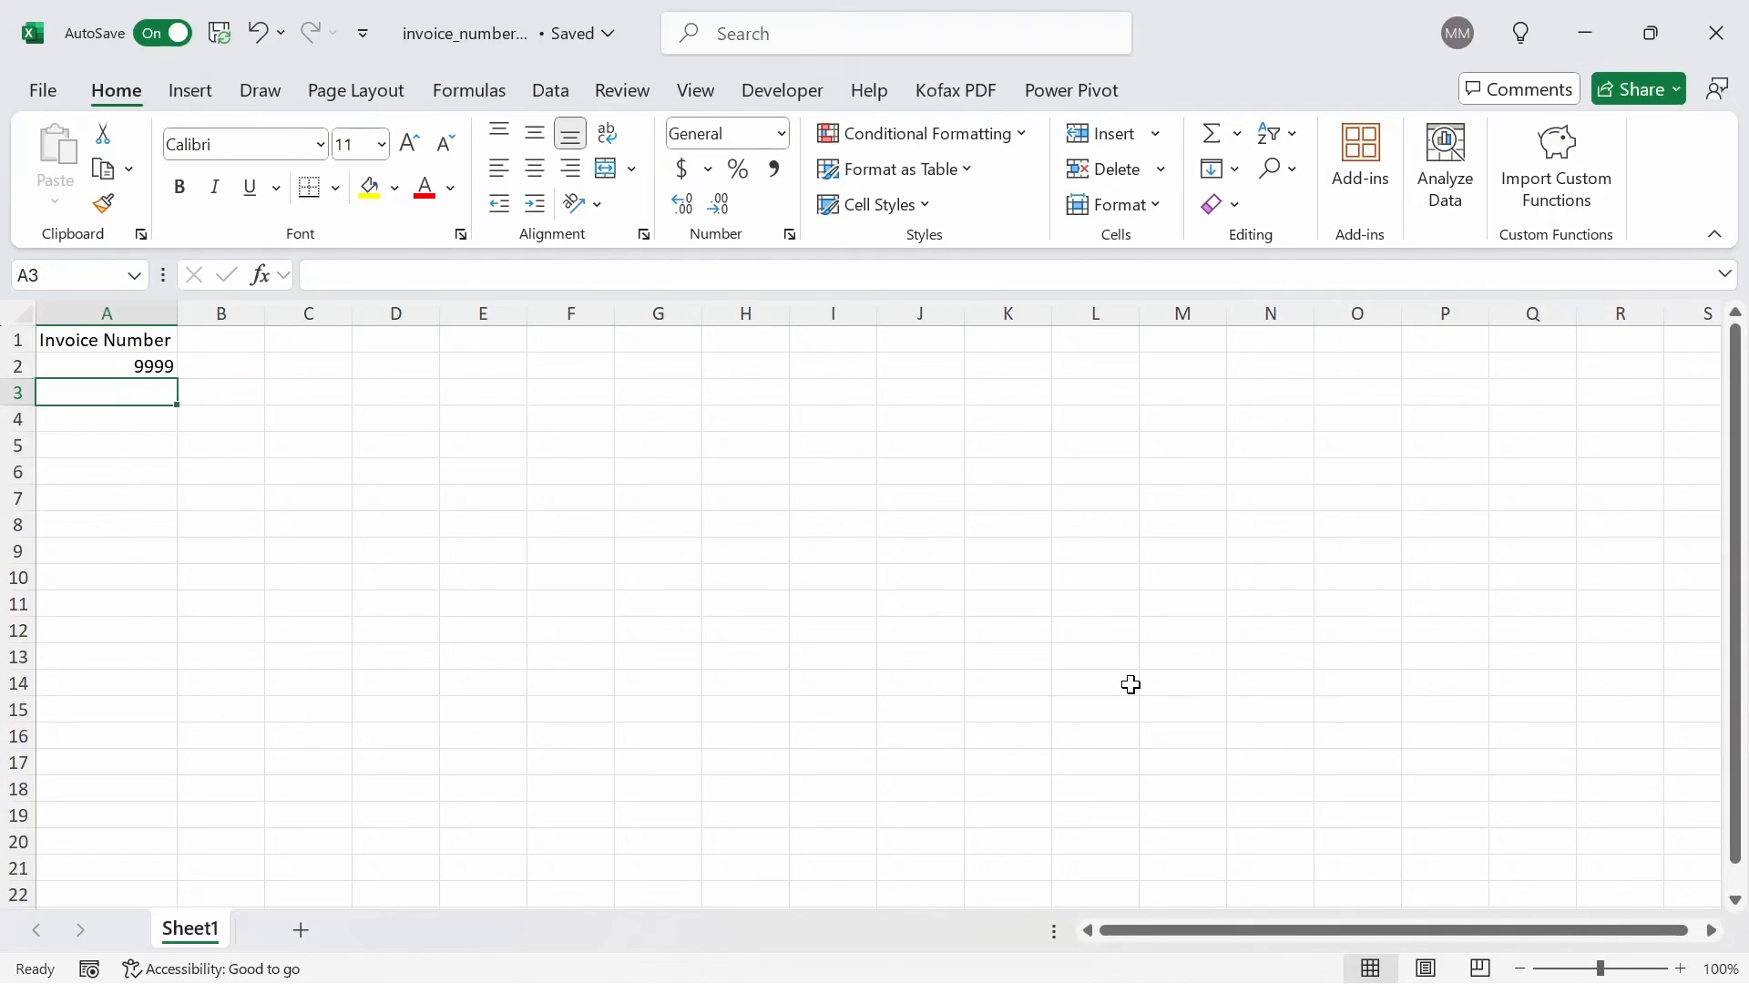
mouse_move(99, 109)
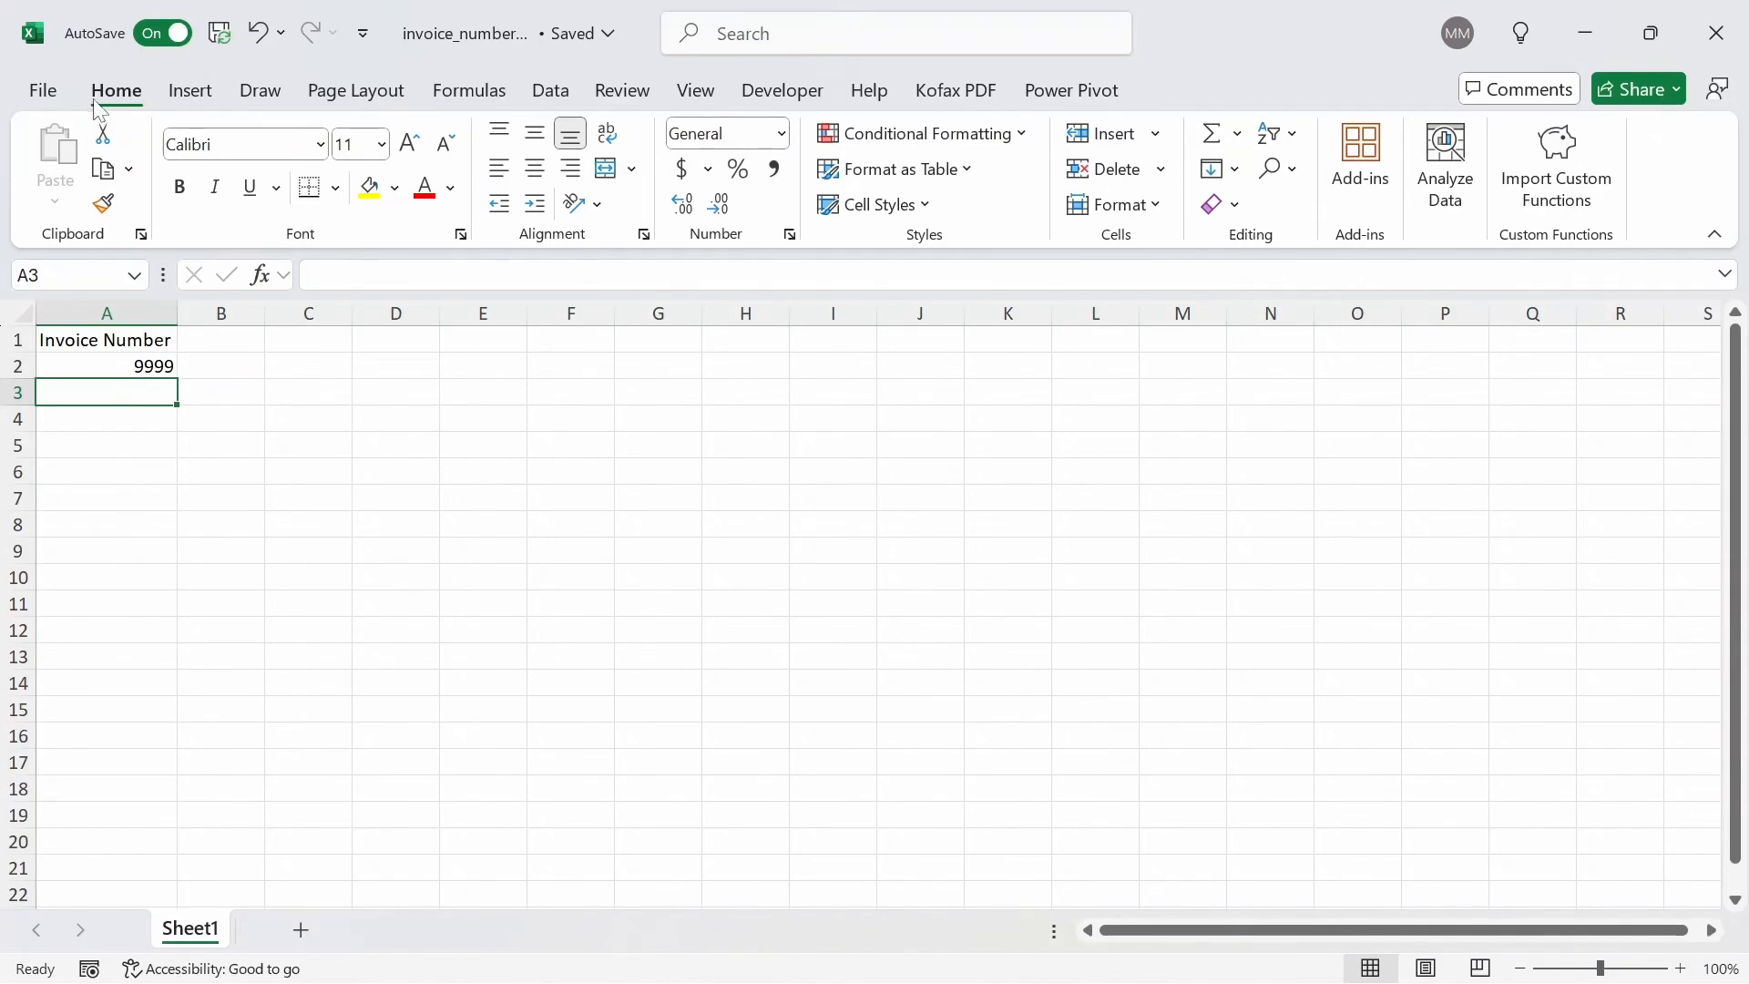
- Uncheck 'Remove leading zeros and convert to a number' in Excel Options' Data settings
click(42, 90)
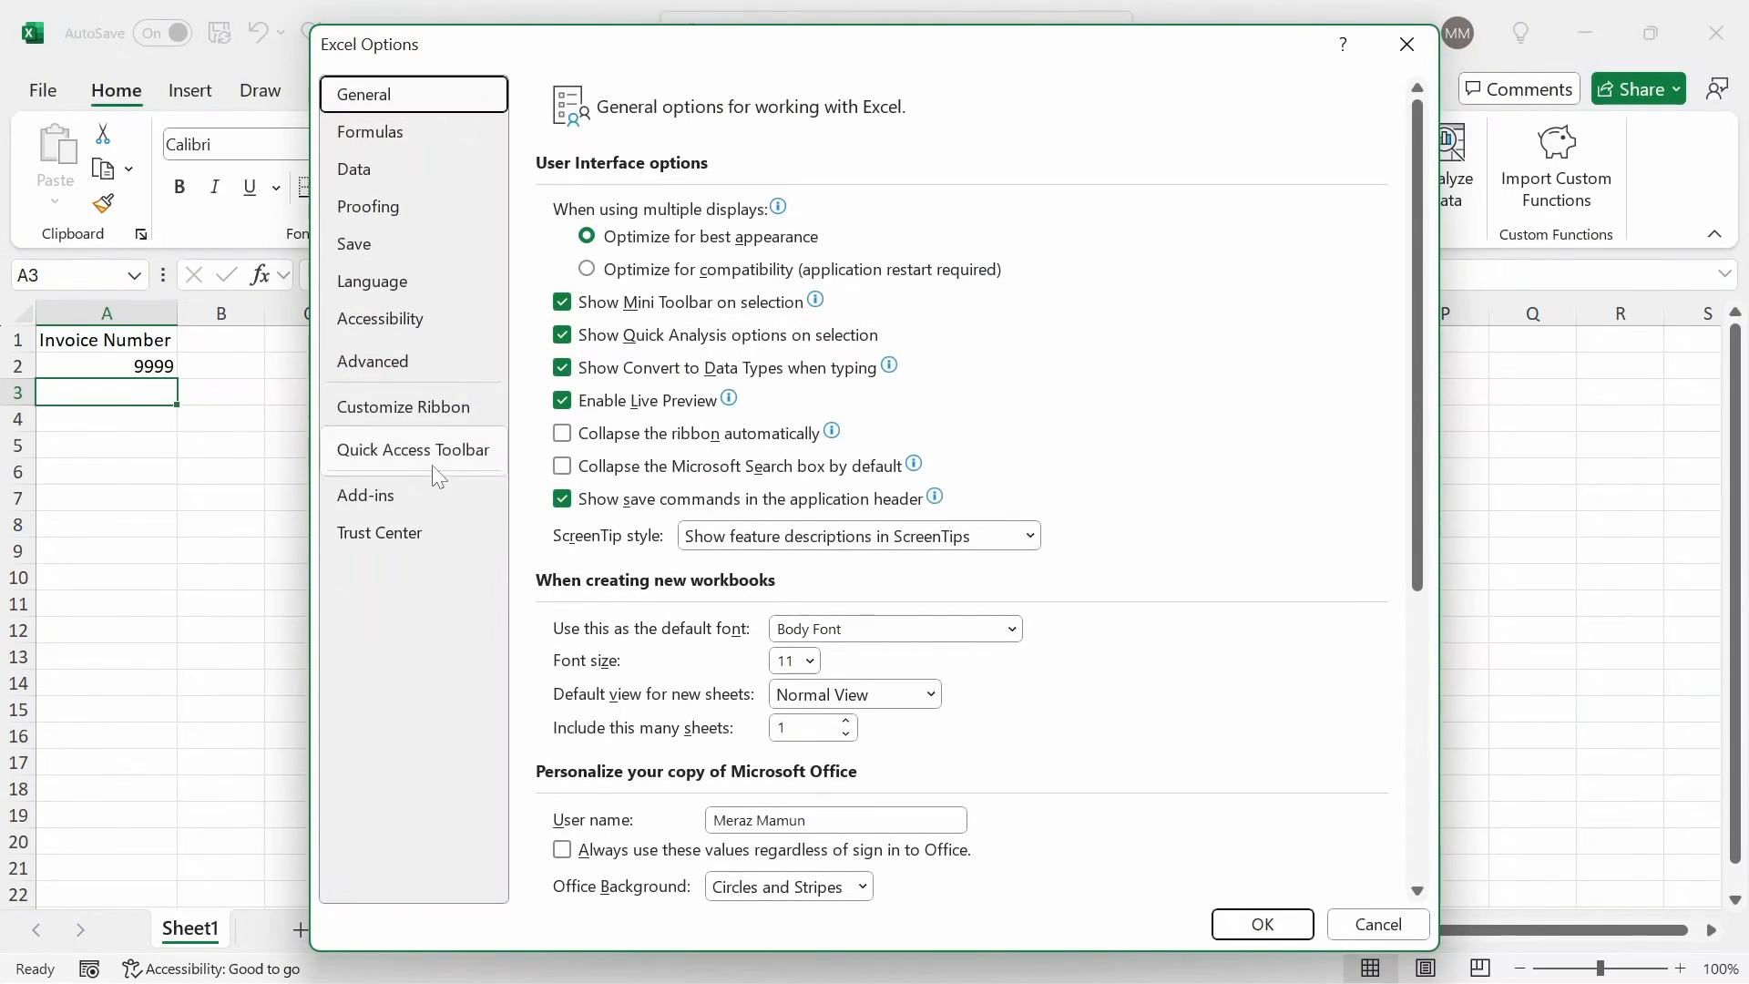
click(354, 169)
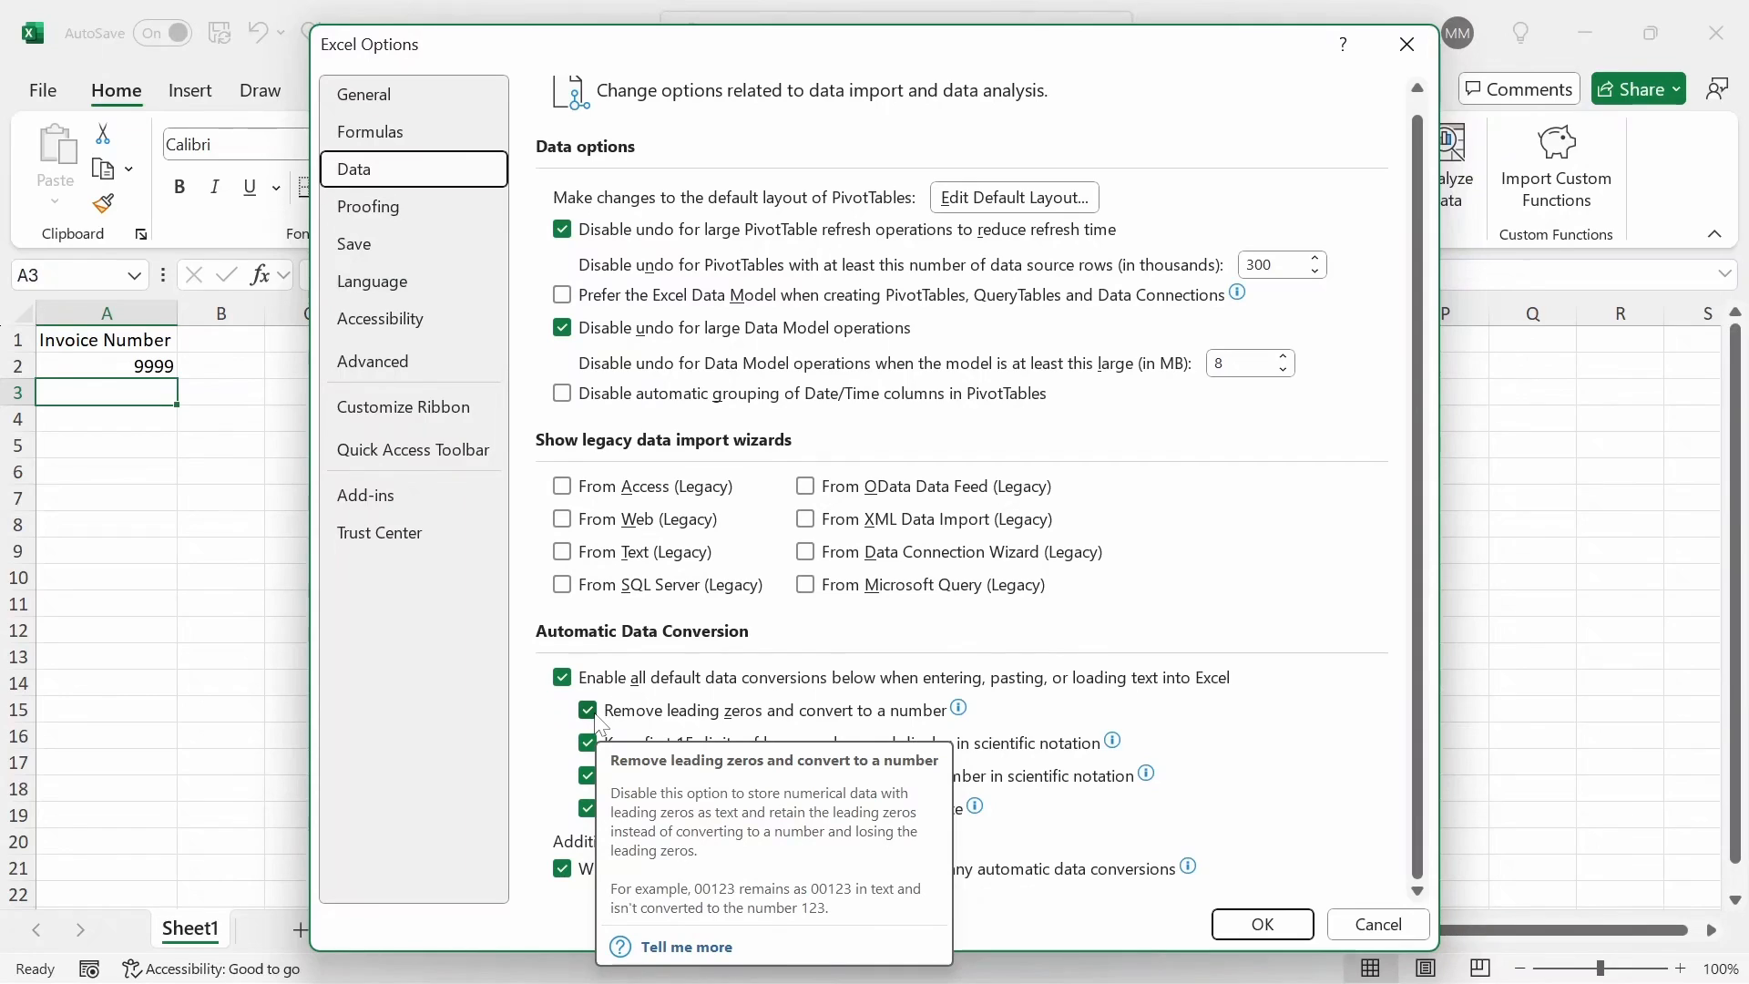
click(586, 711)
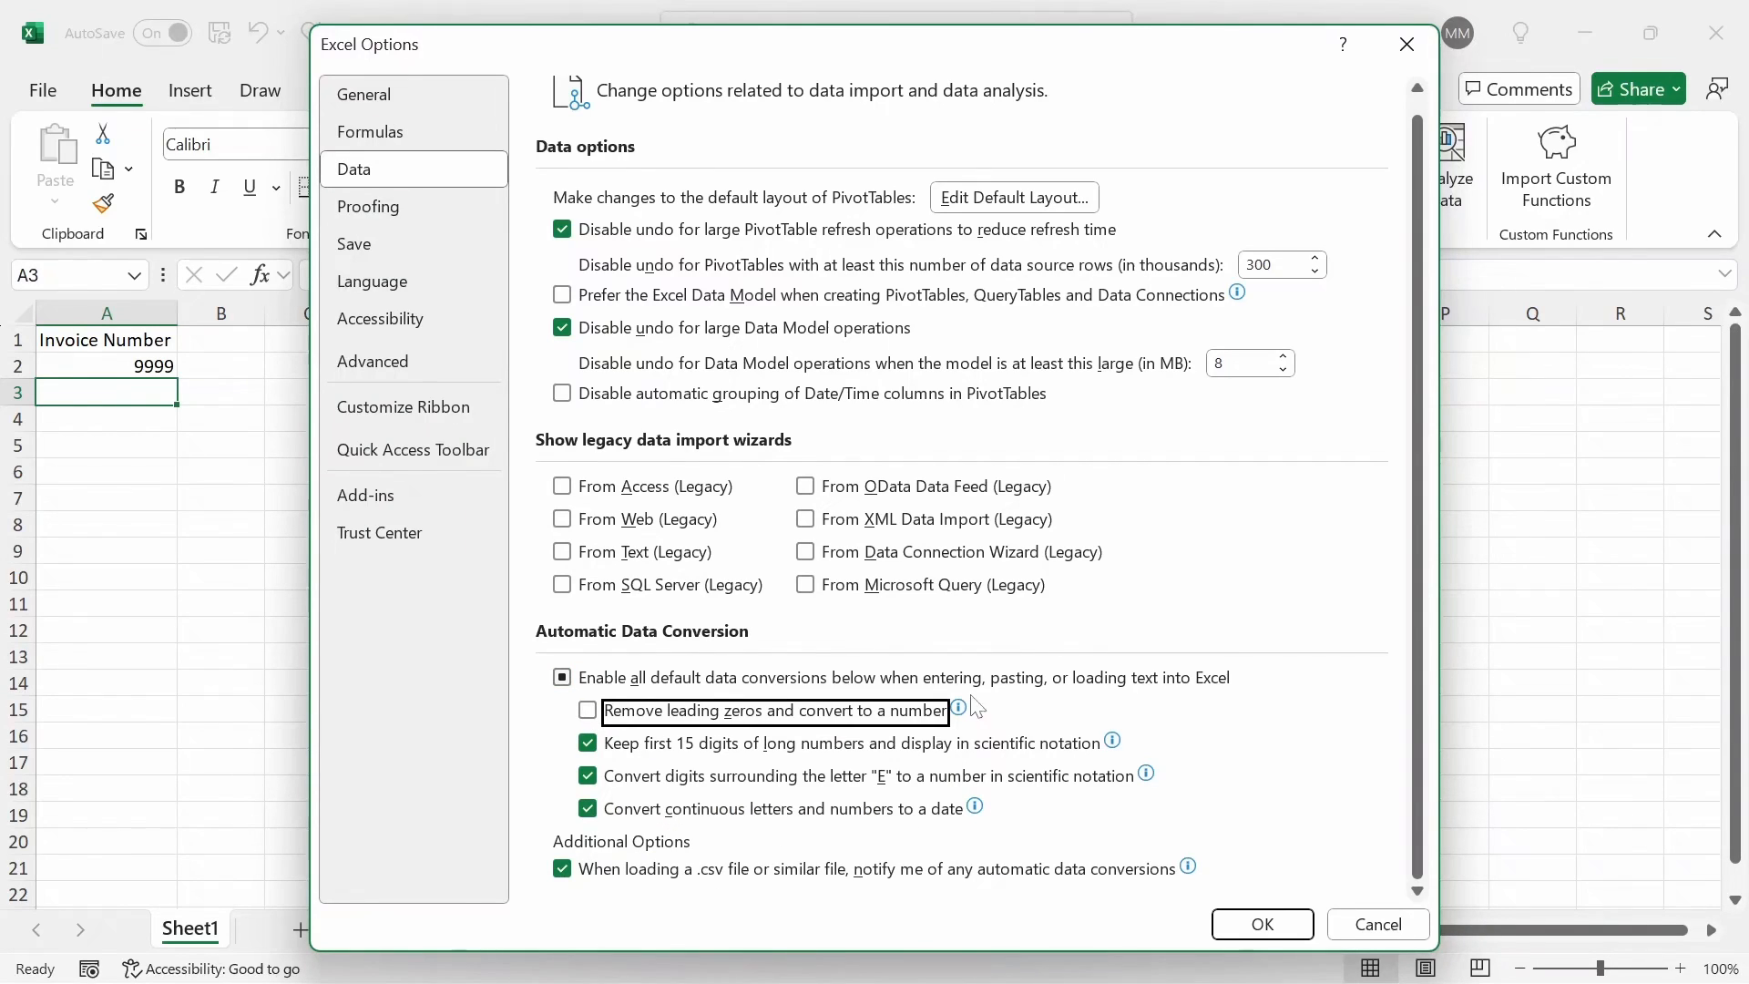
click(1261, 924)
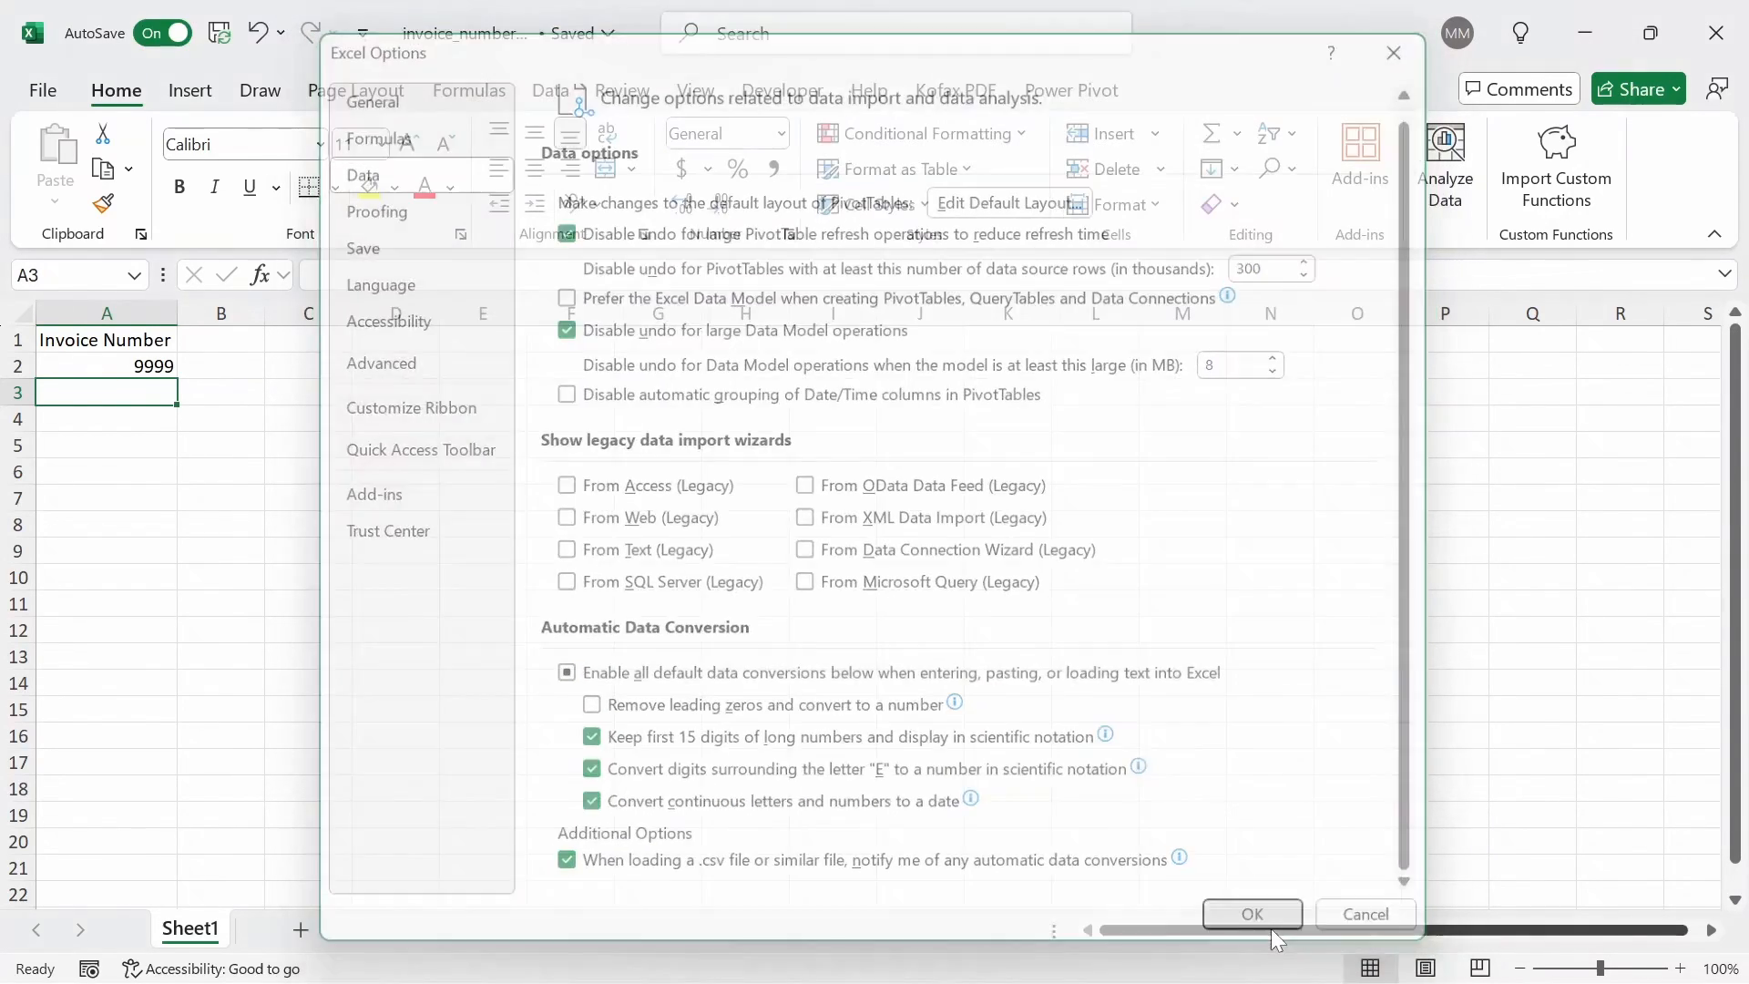
click(1251, 913)
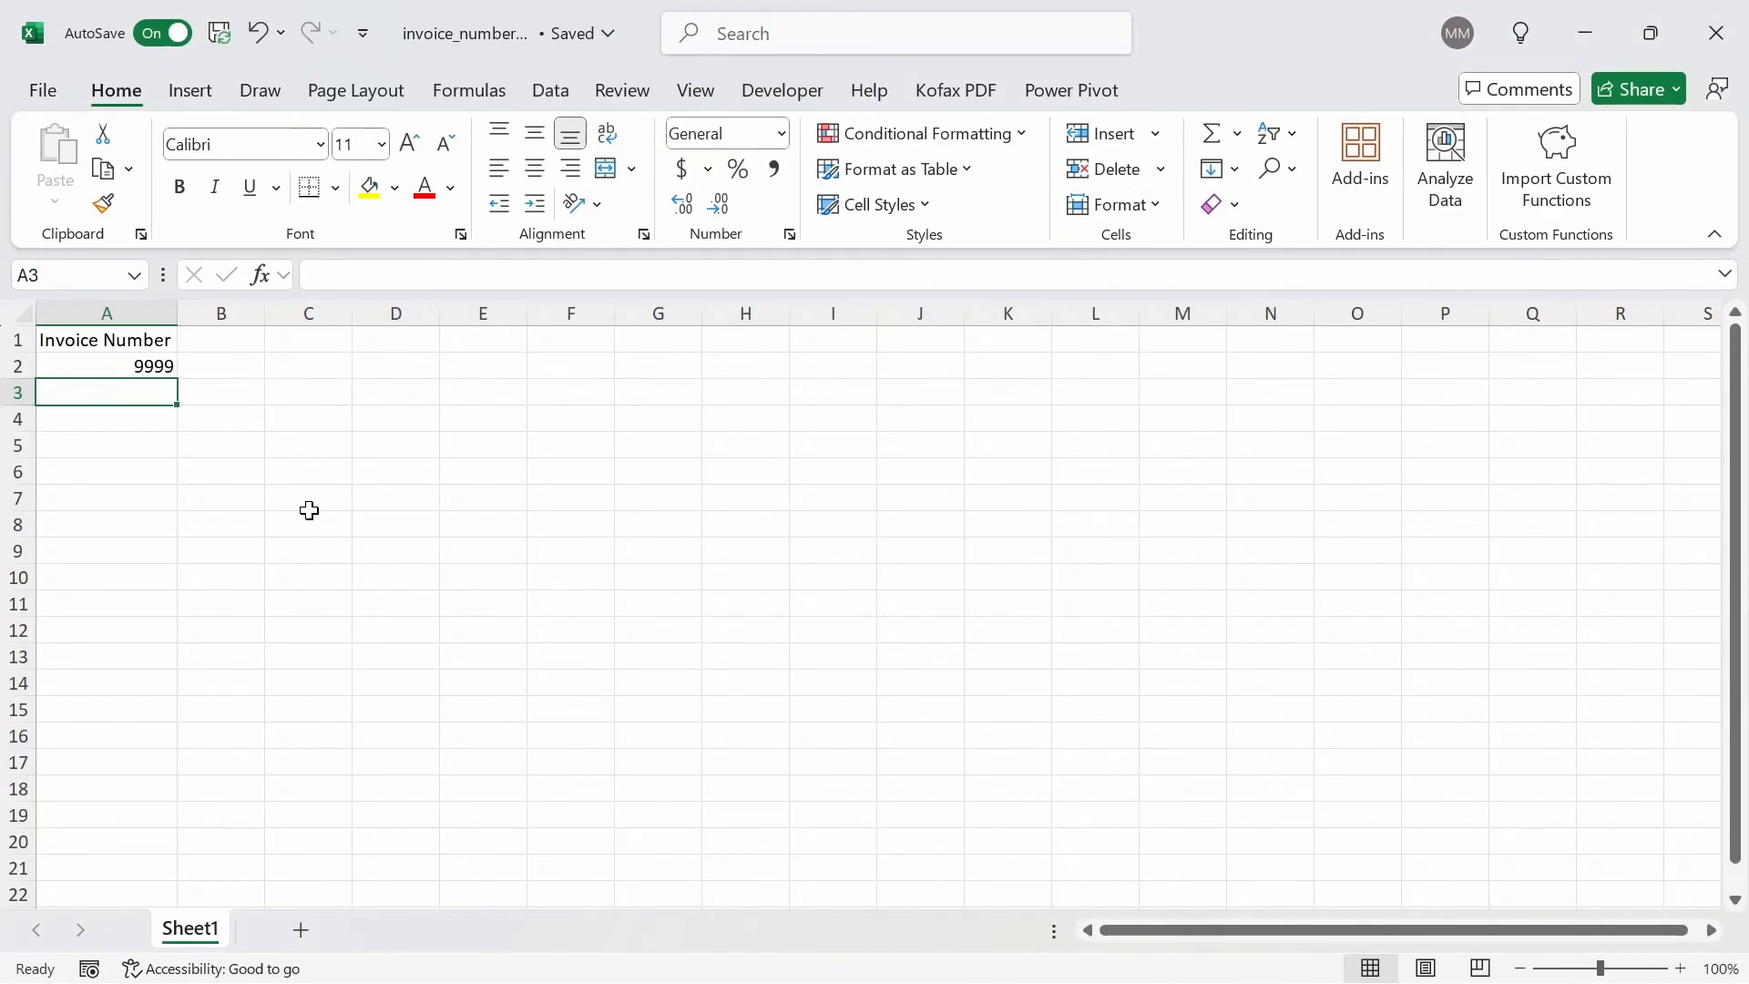
- Enter 09999 in A3 and check it is stored as text '09999
text(09999)
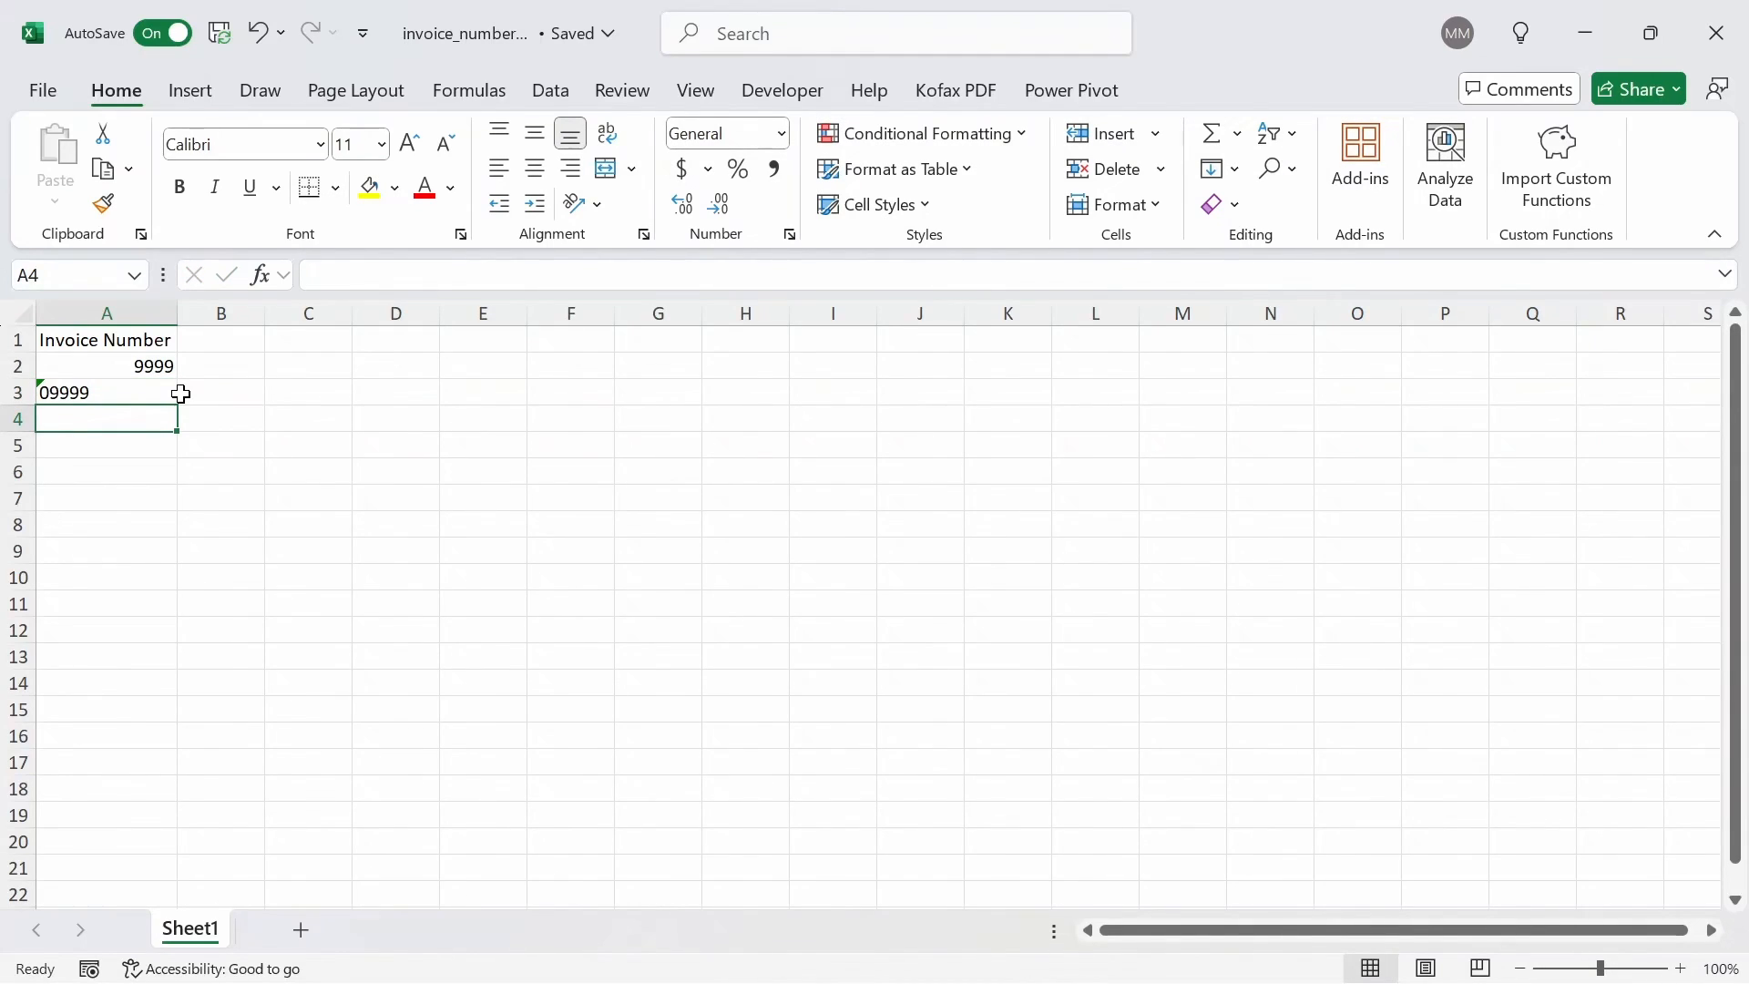
click(105, 392)
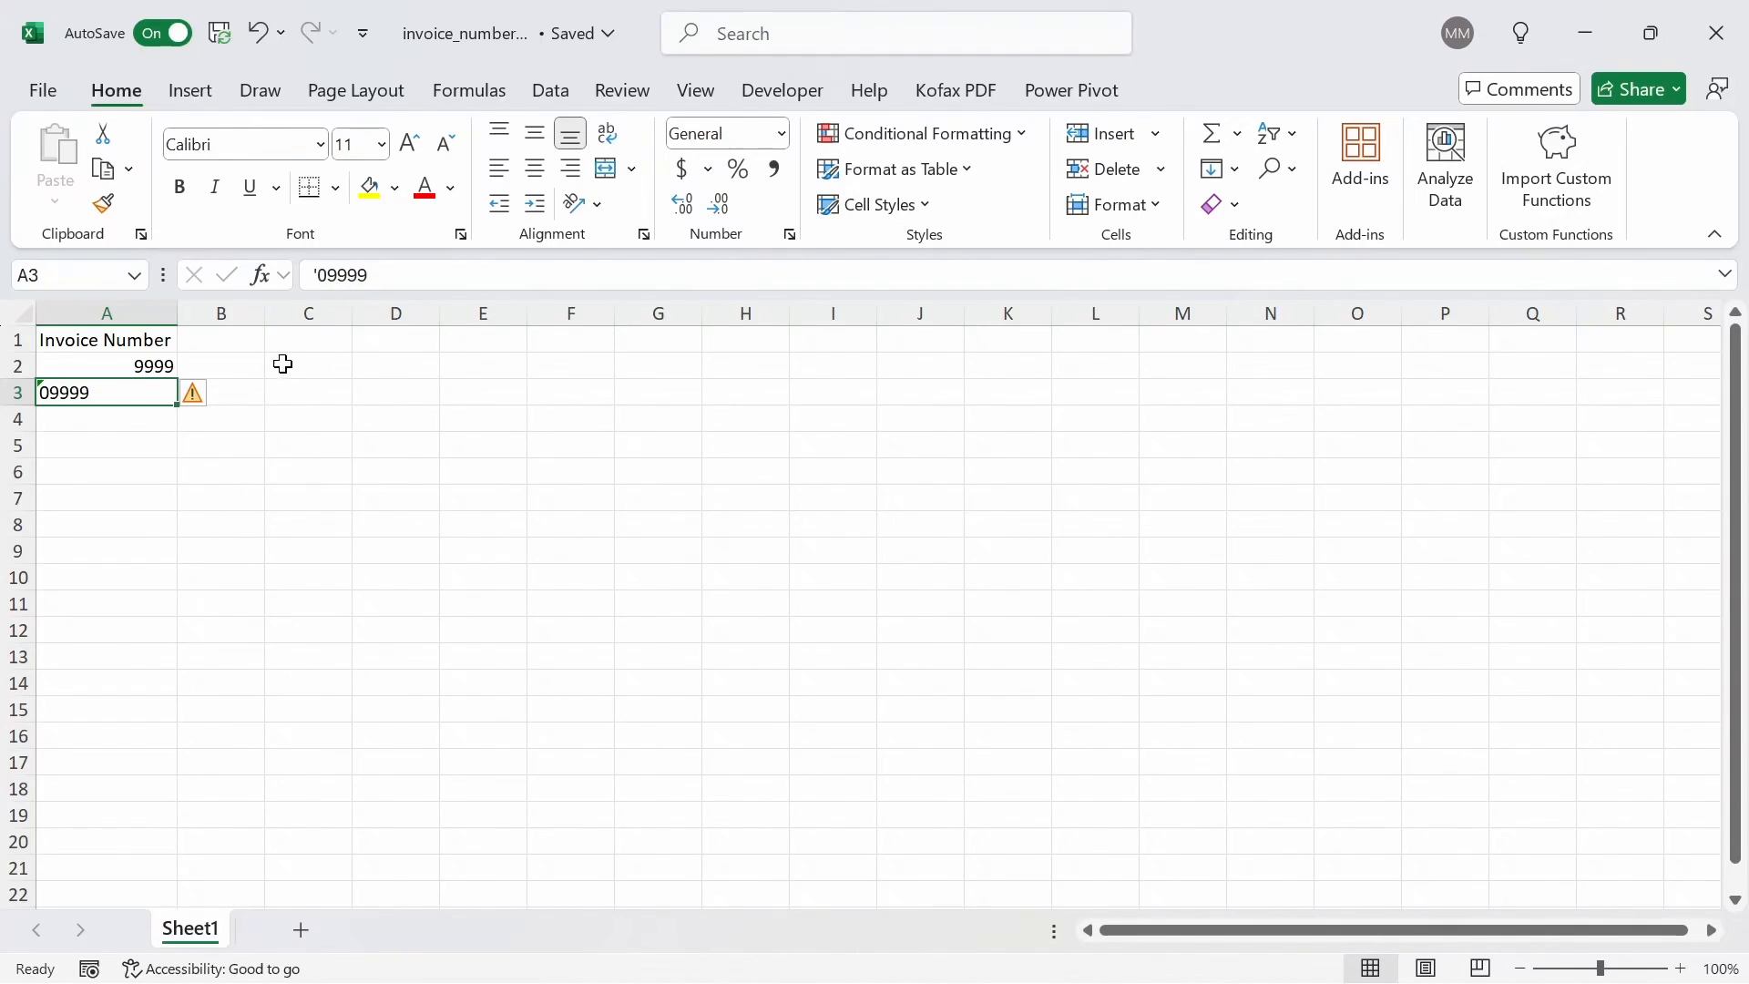
mouse_move(202, 406)
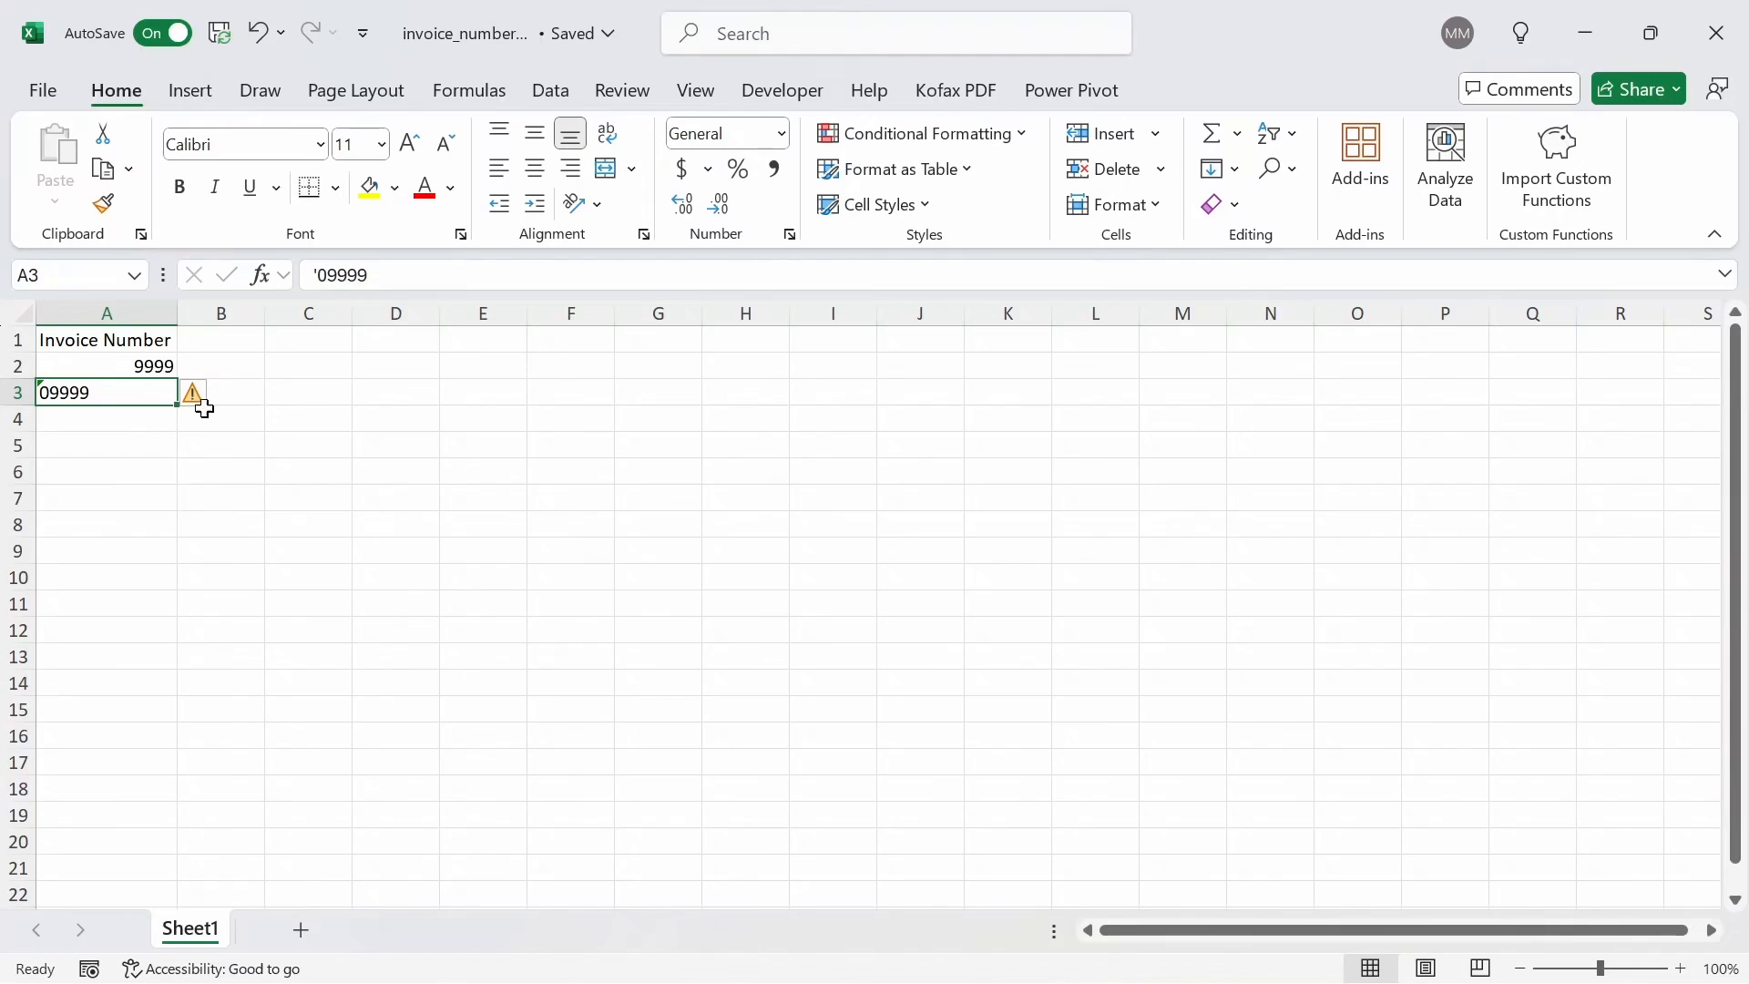
- Choose Ignore Error on A3's number-stored-as-text warning
click(215, 394)
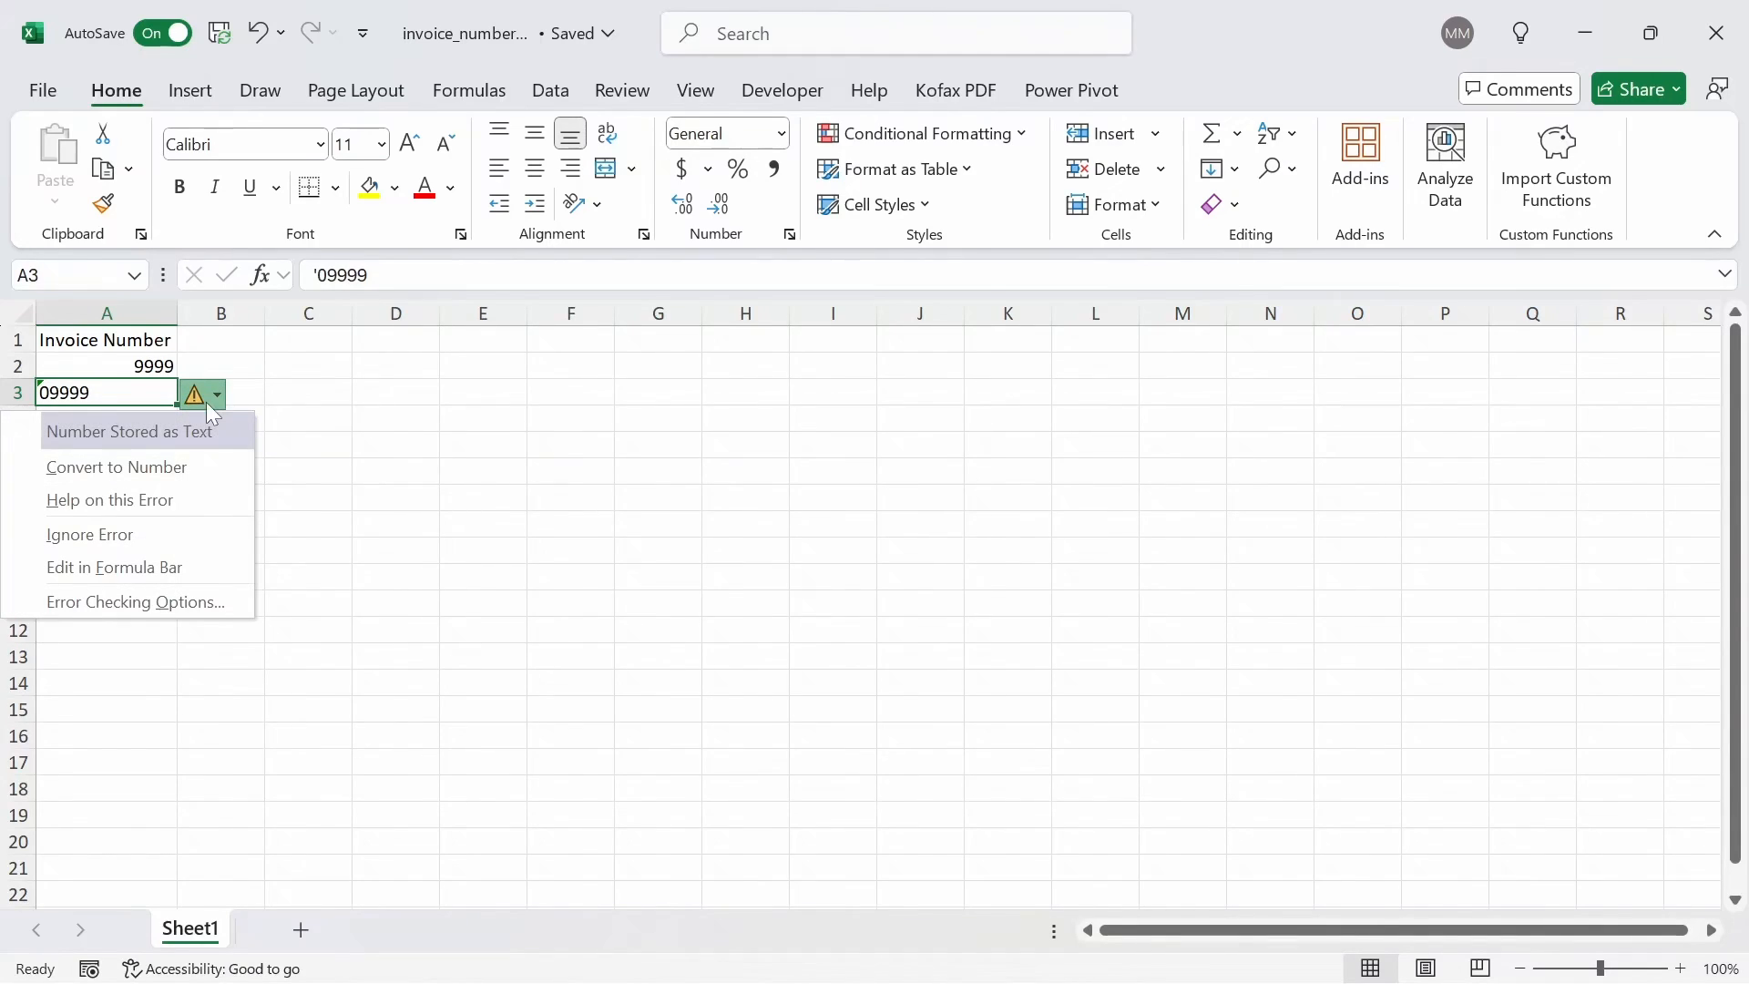
mouse_move(181, 537)
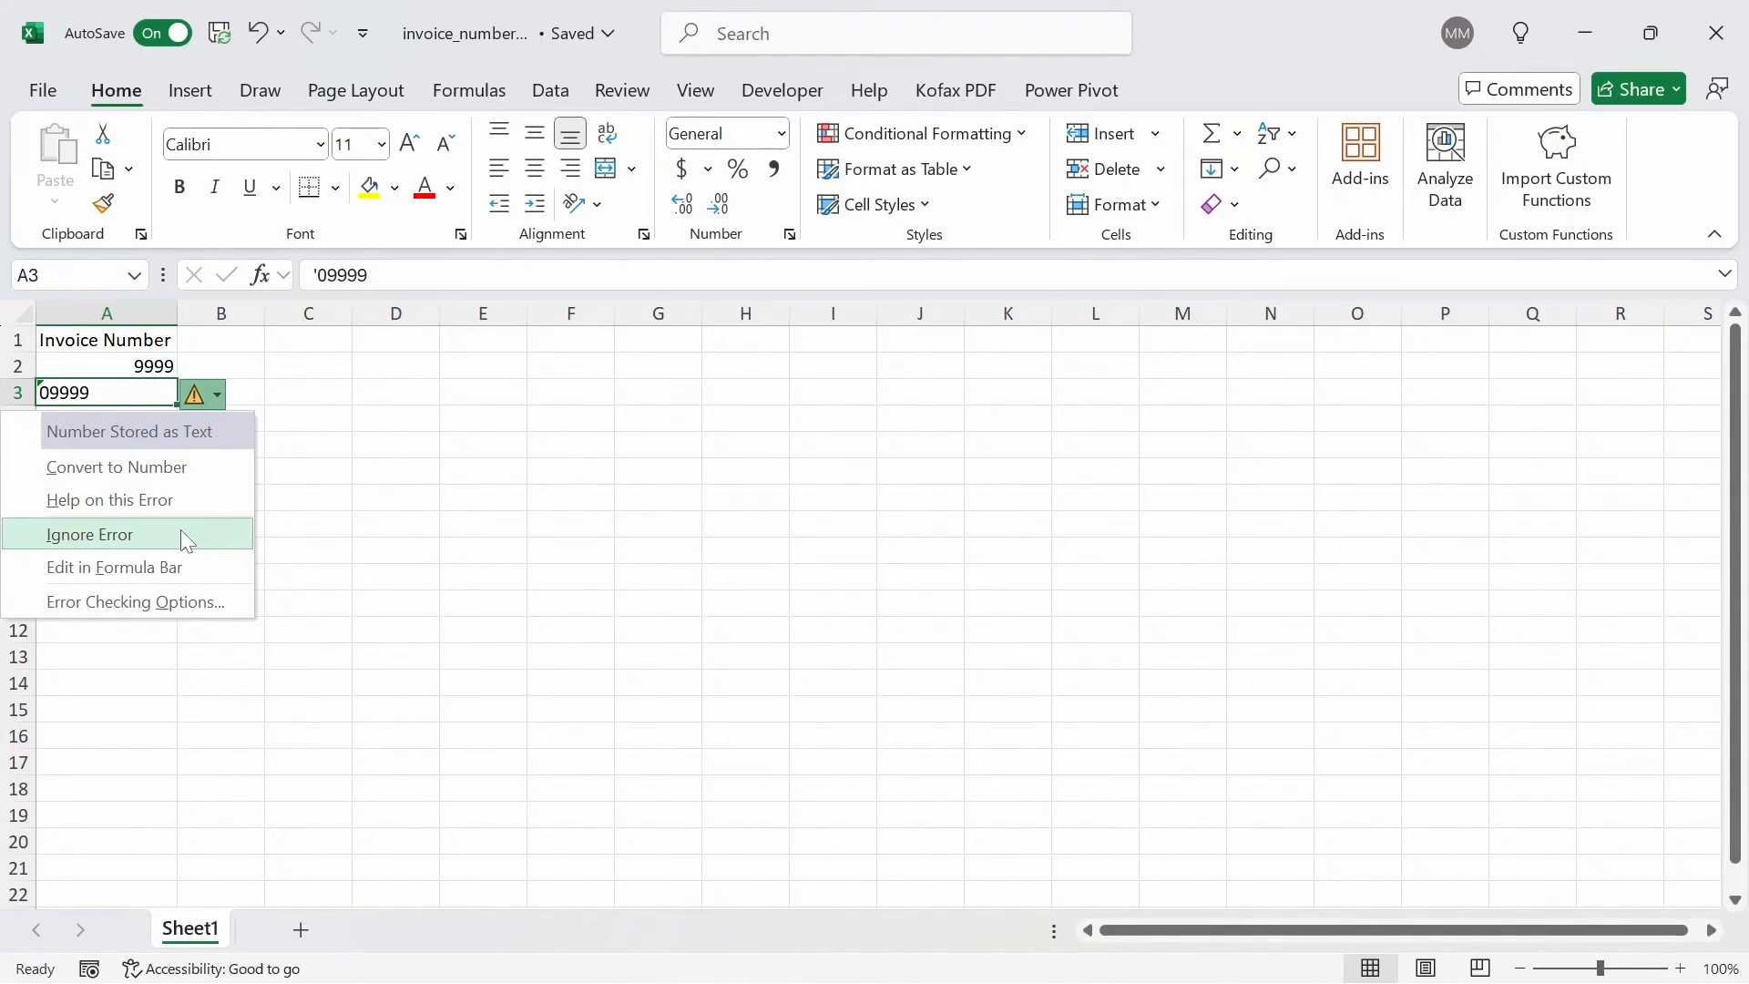
click(90, 534)
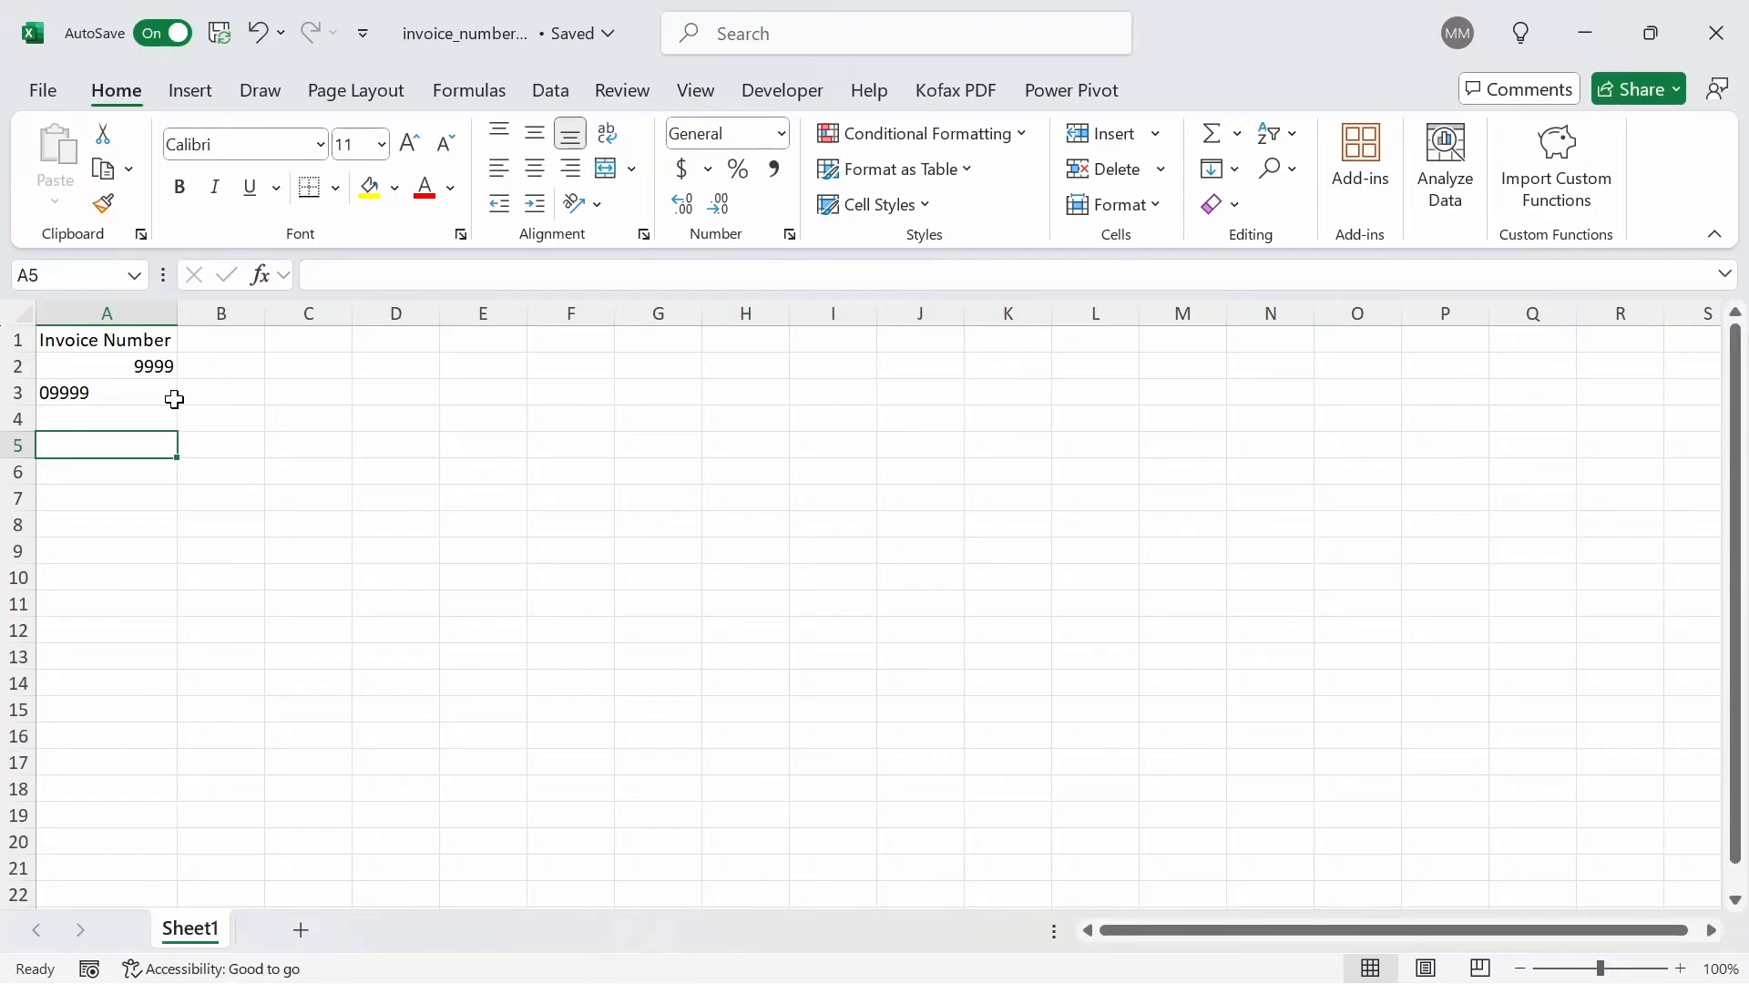
mouse_move(167, 393)
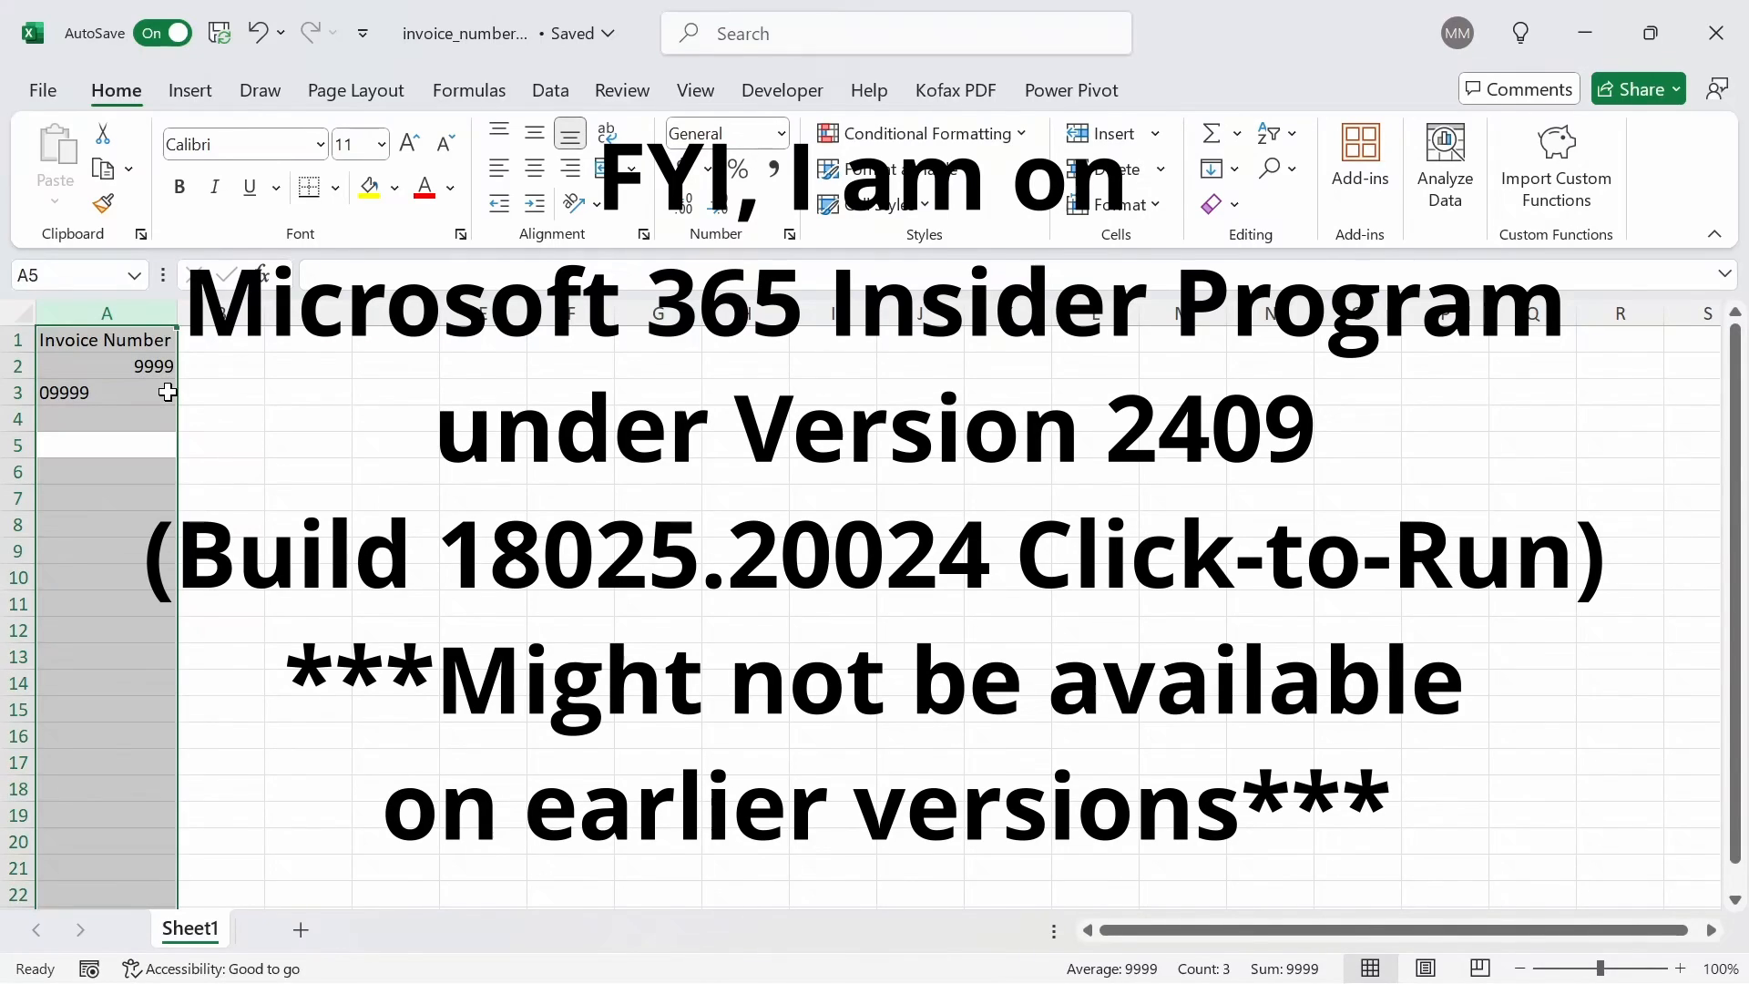
- Review column A's Format Cells options, then open invoice_number_csv
click(783, 133)
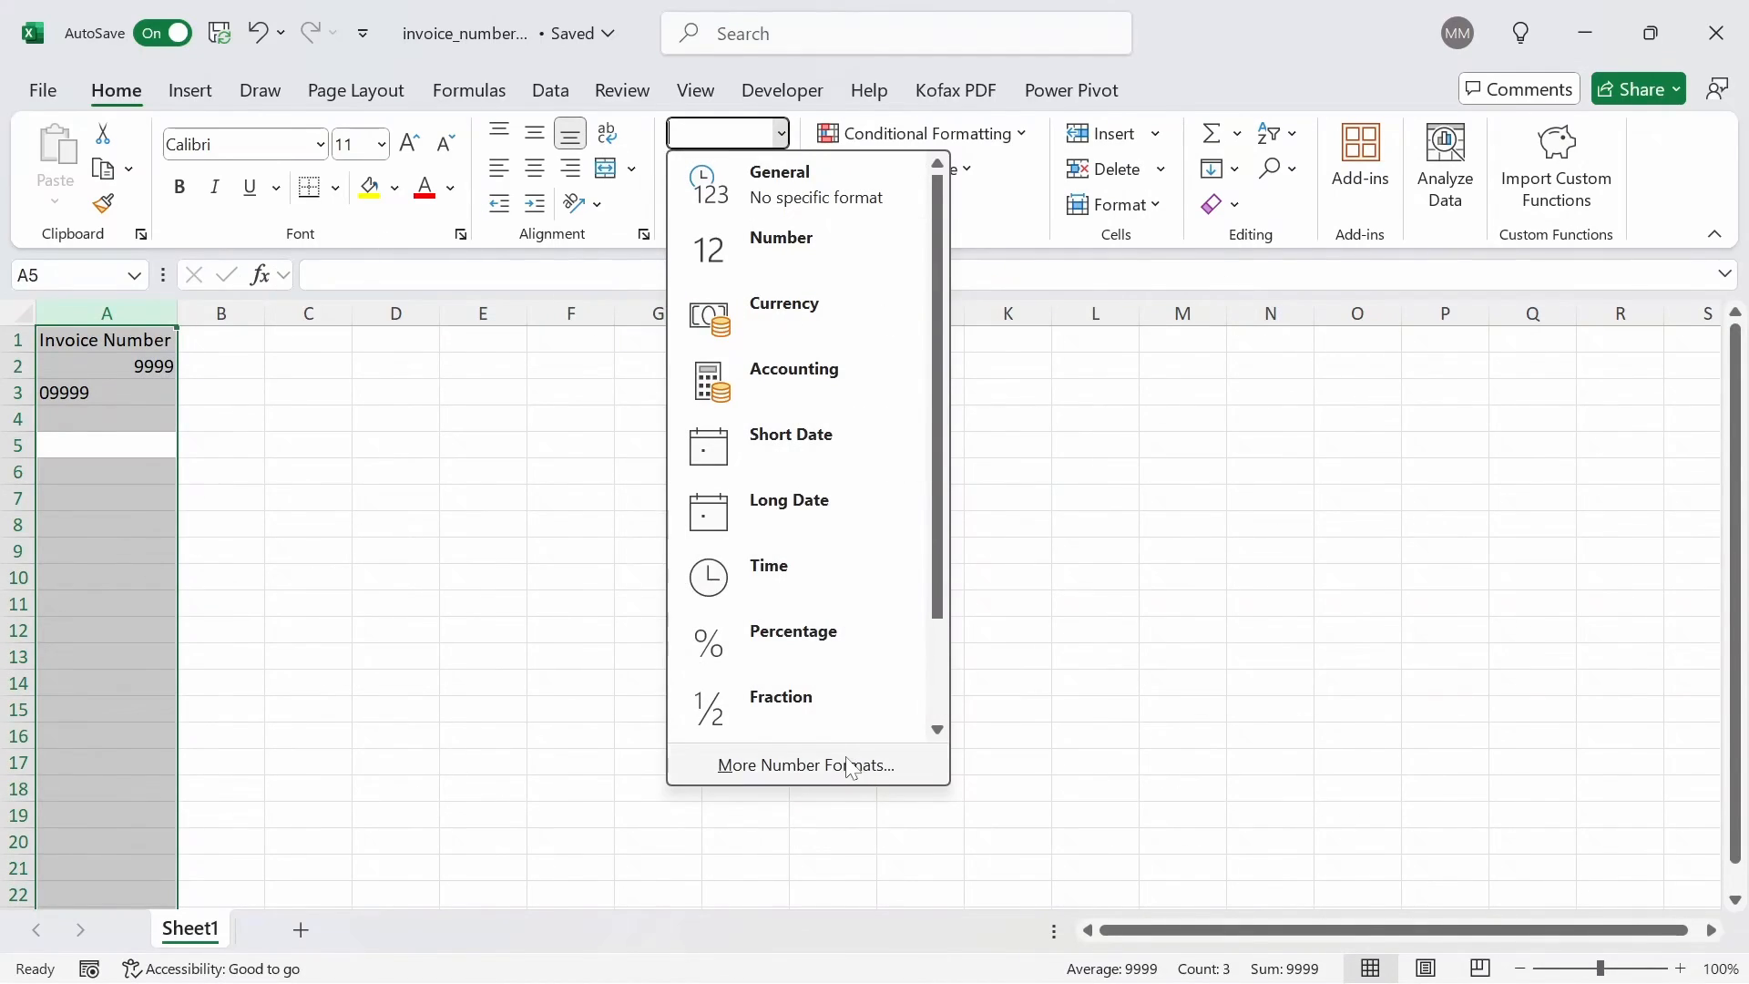
click(806, 765)
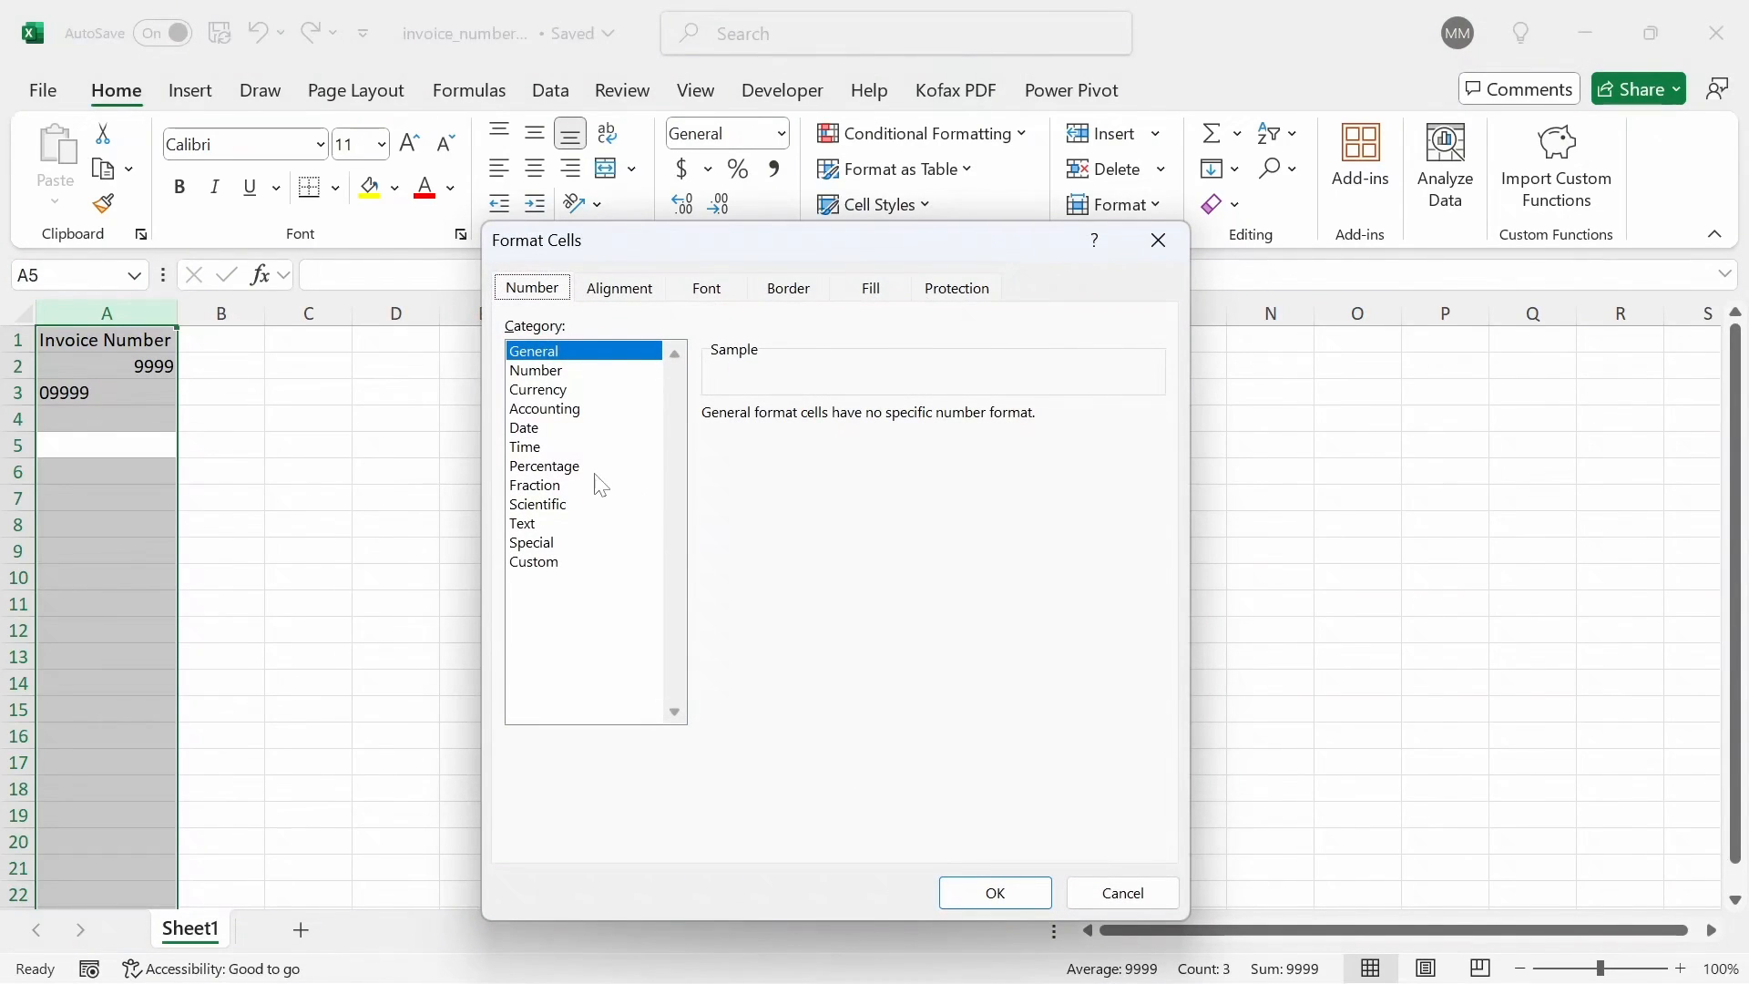
click(995, 893)
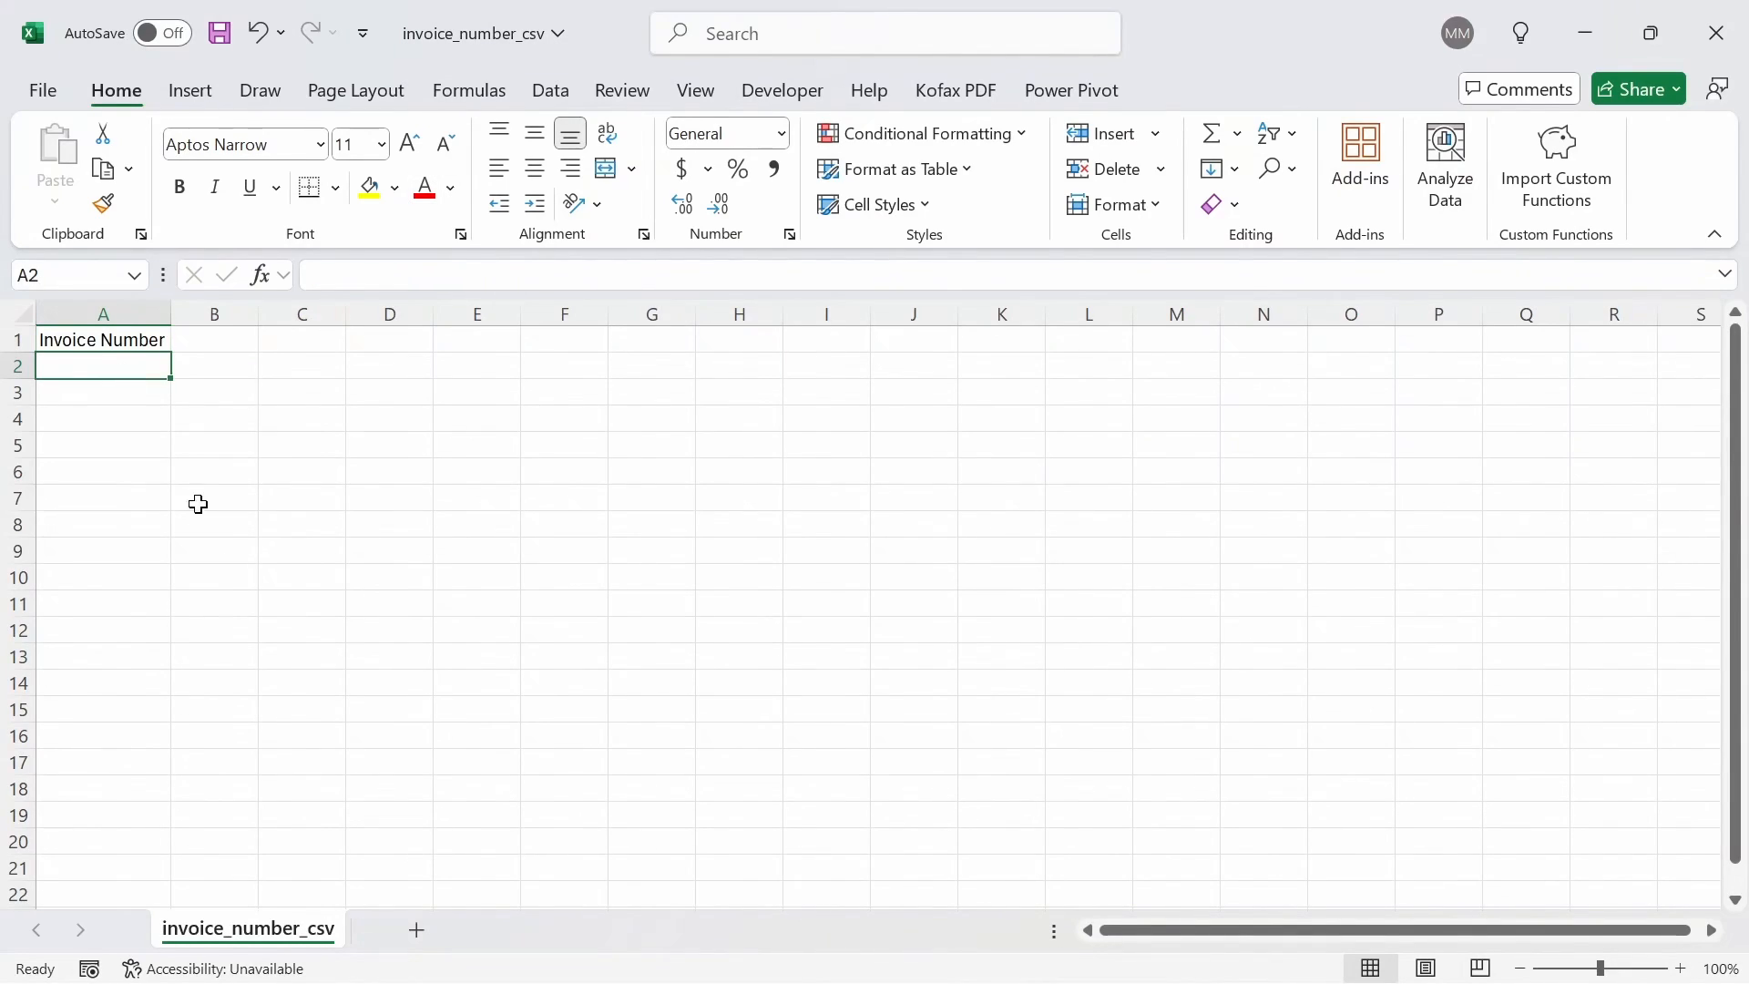
- Enter 09999 in A2 of invoice_number_csv, keeping the leading zero
text(09999)
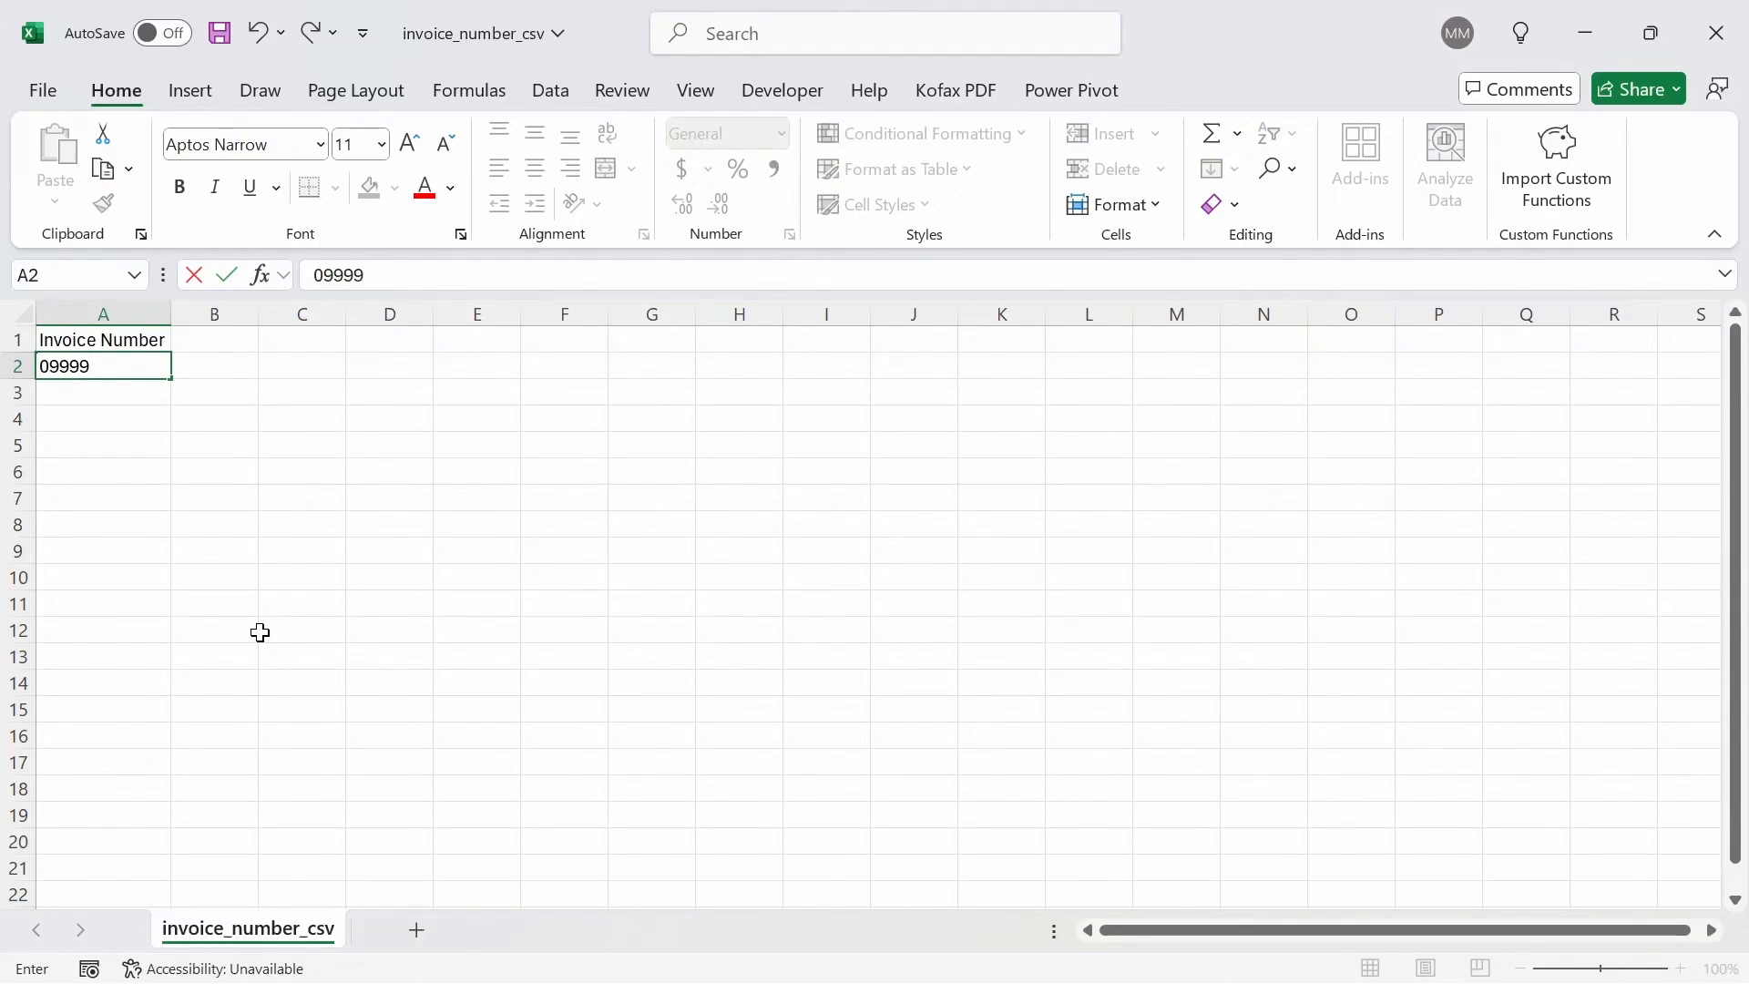
key(Enter)
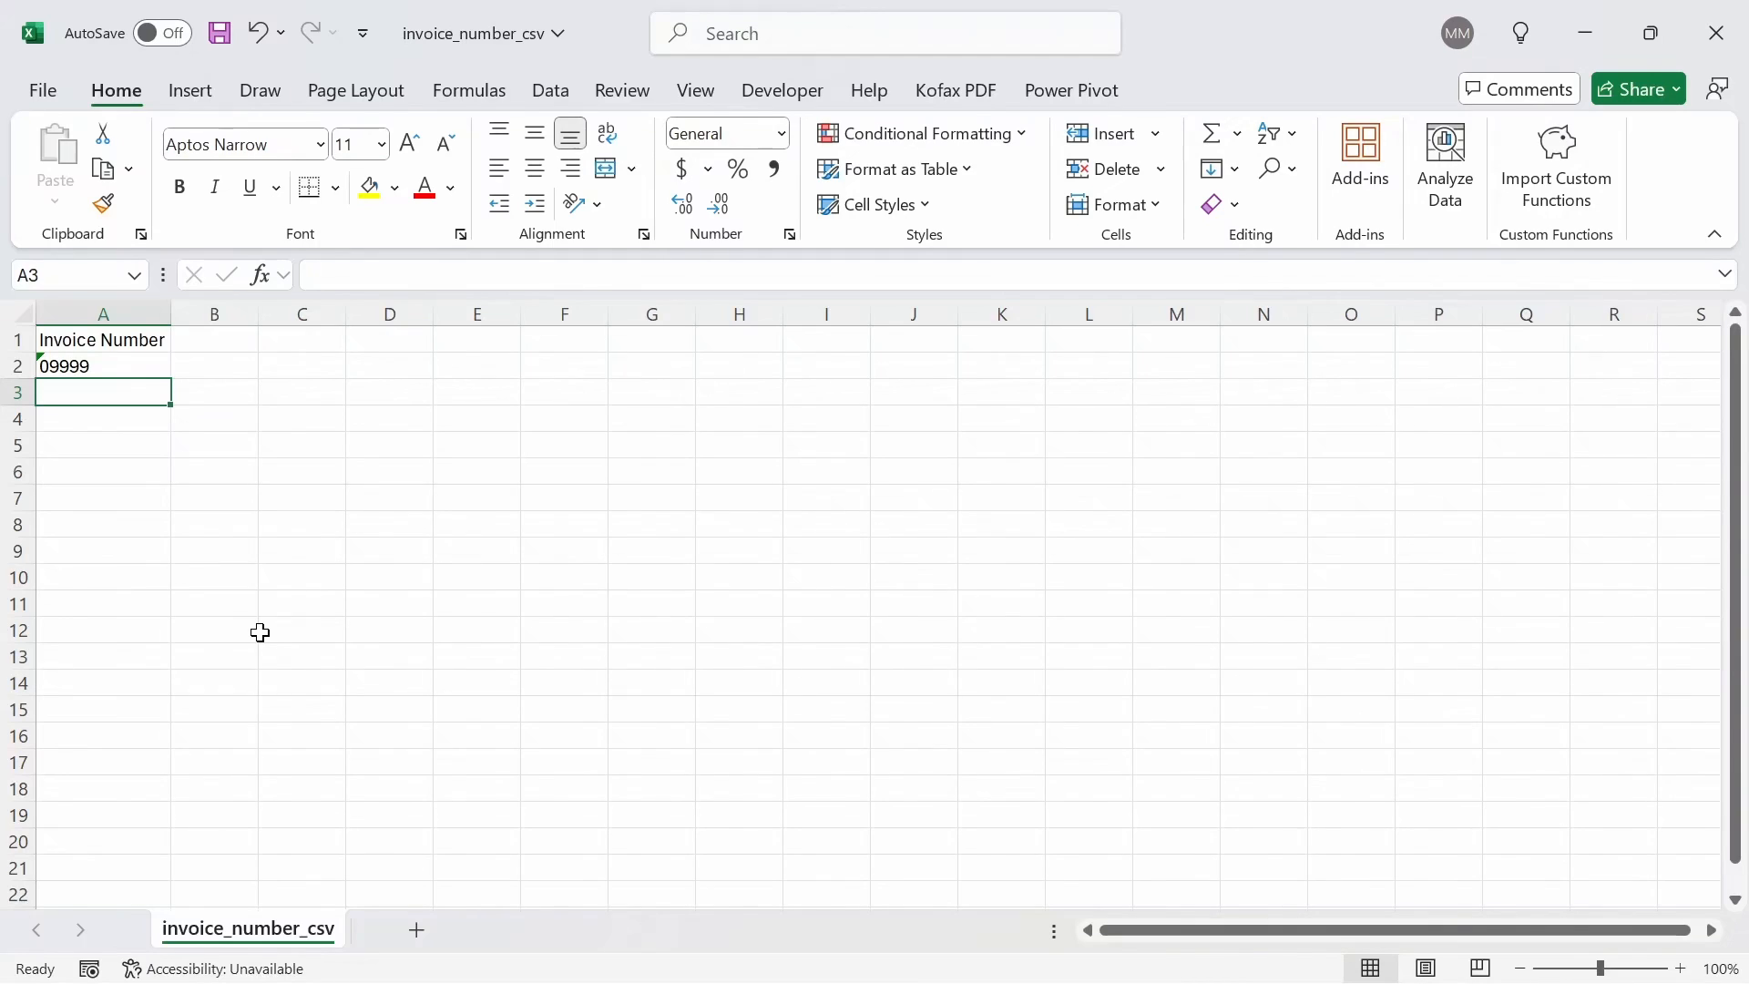
mouse_move(261, 629)
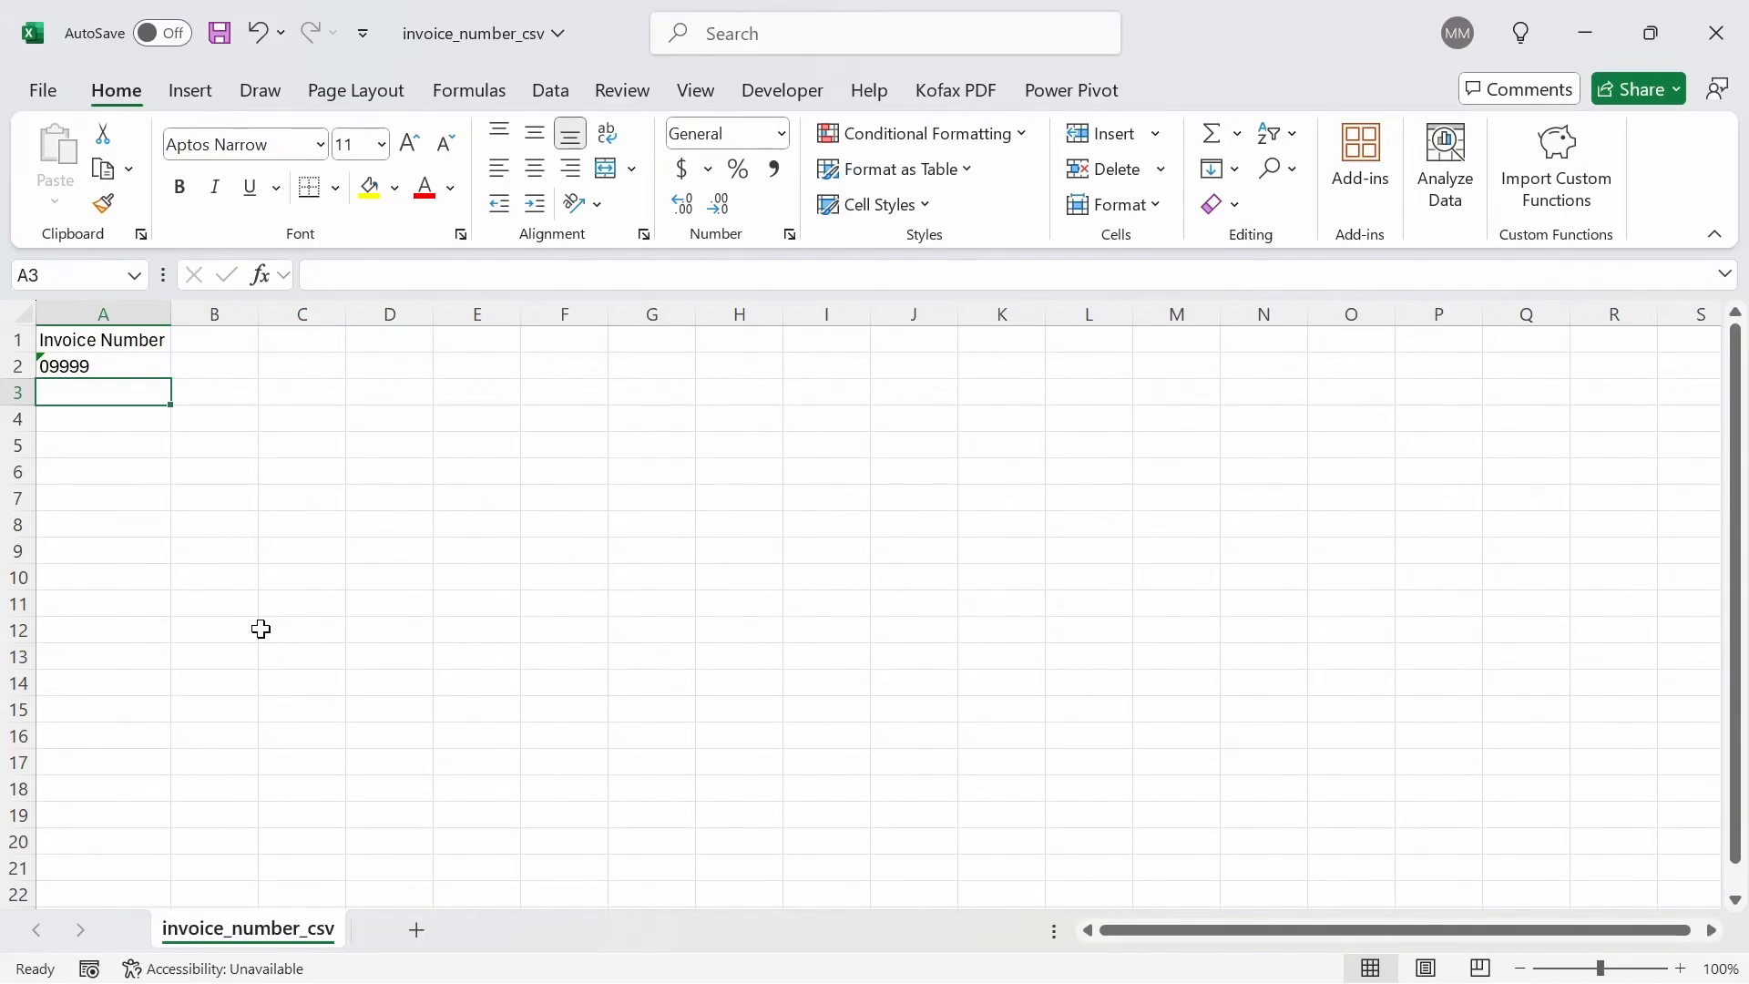